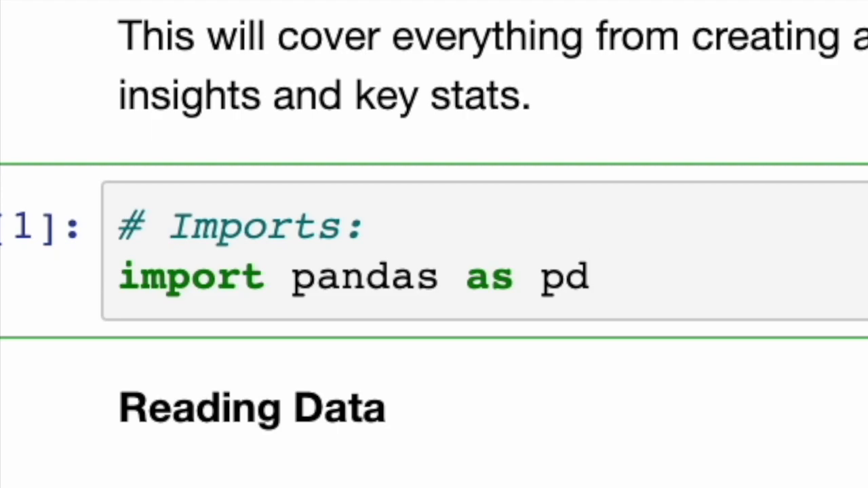
Step: Run the cell importing pandas as pd
left_click(594, 278)
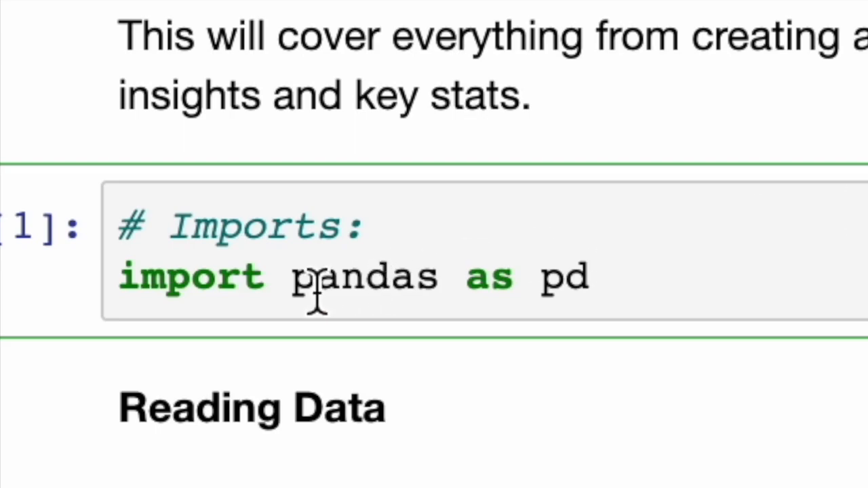
mouse_move(278, 187)
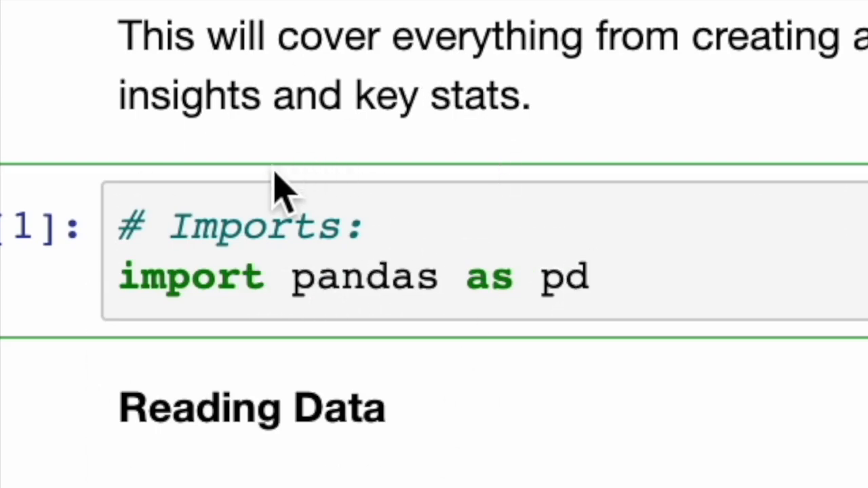
mouse_move(621, 447)
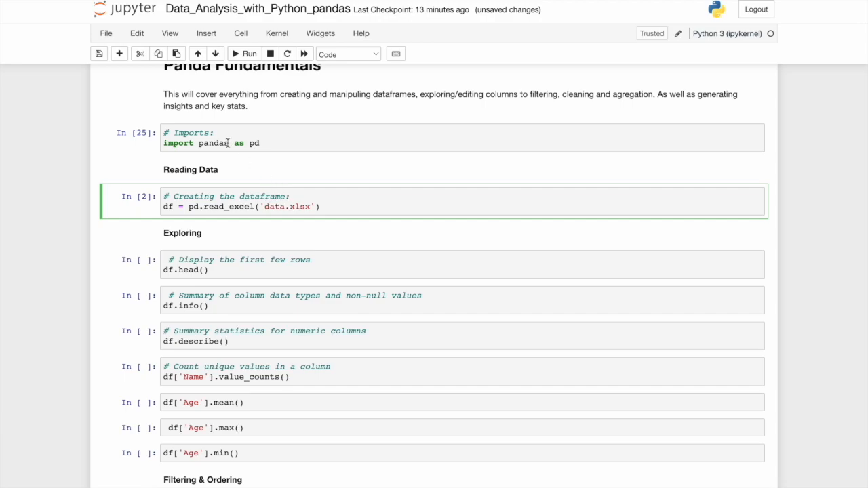
Step: Run pd.read_excel('data.xlsx') to load the spreadsheet into df
double_click(168, 207)
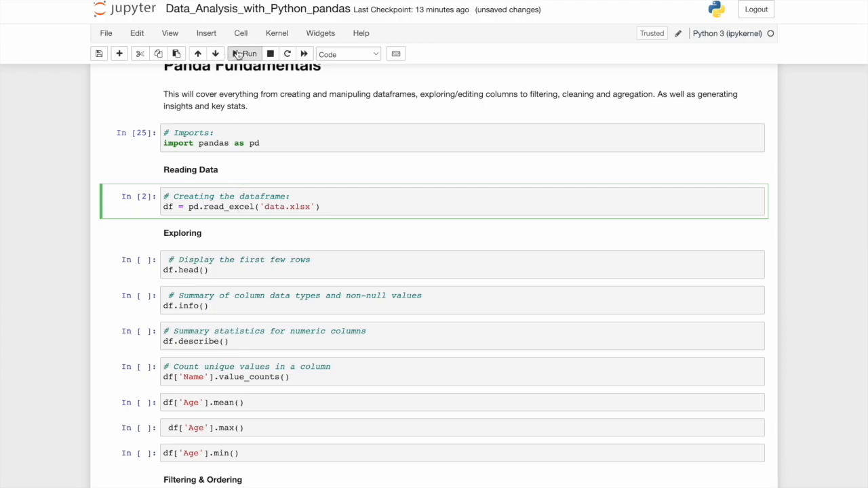
left_click(247, 55)
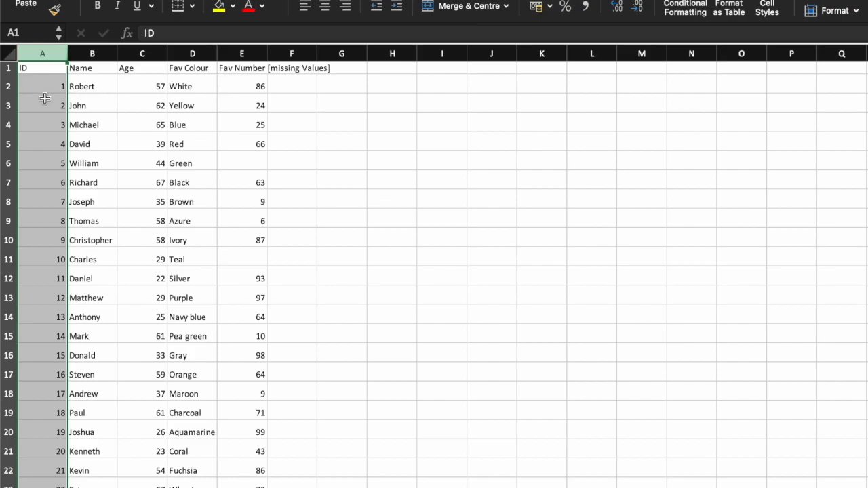
left_click(42, 144)
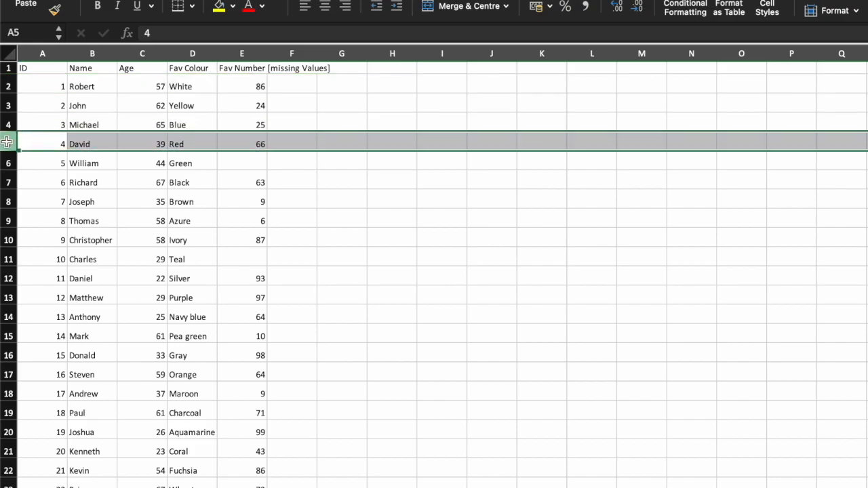
left_click(141, 53)
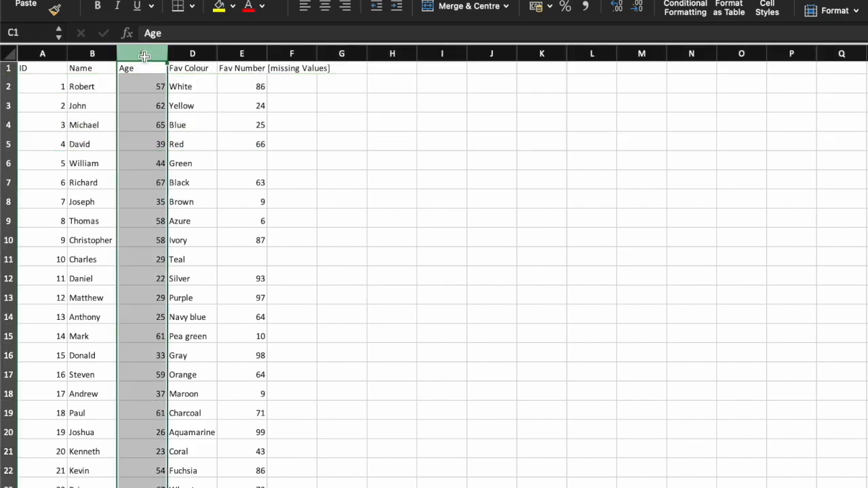
left_click(193, 54)
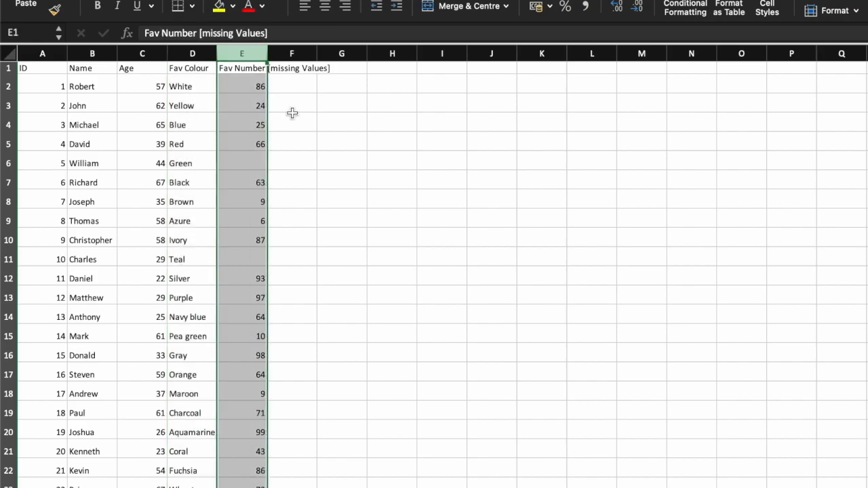
left_click(291, 143)
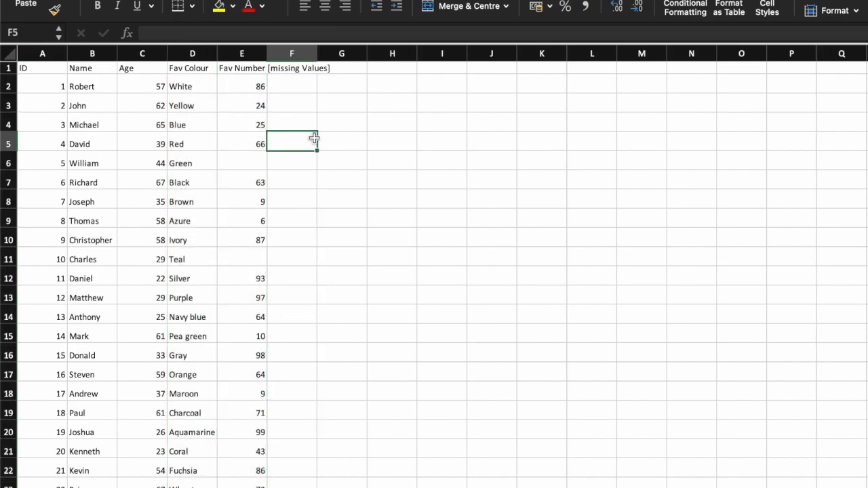
mouse_move(339, 180)
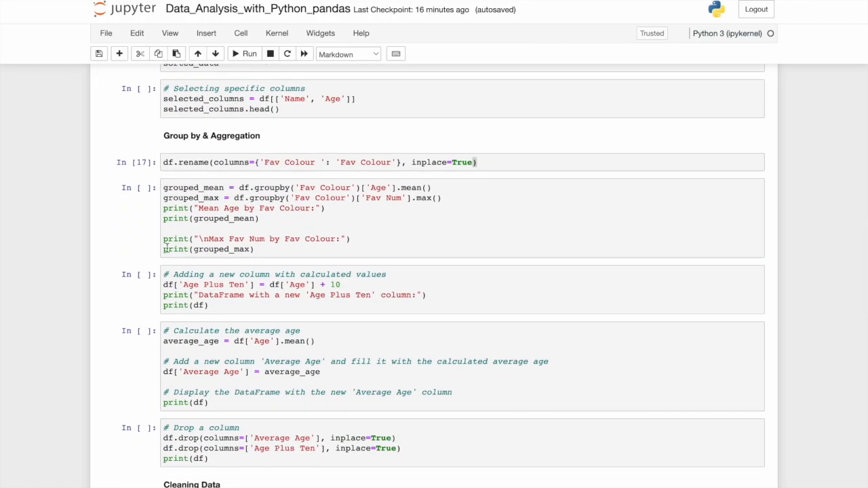
Step: Run df.head(), trying df.head(10) before reverting to the default five rows
scroll("down", 3)
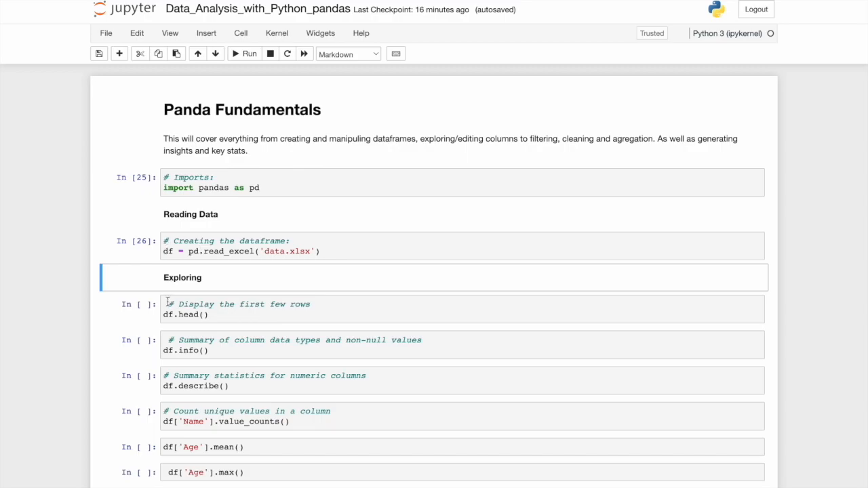
left_click(183, 314)
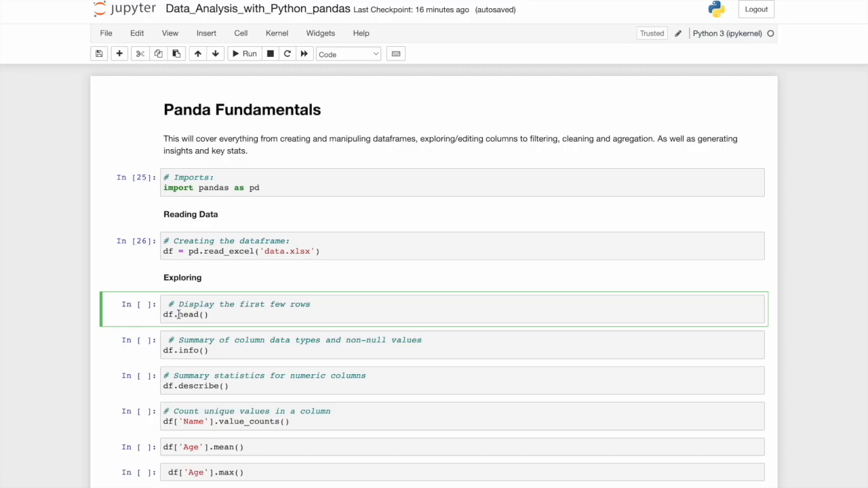
left_click(249, 54)
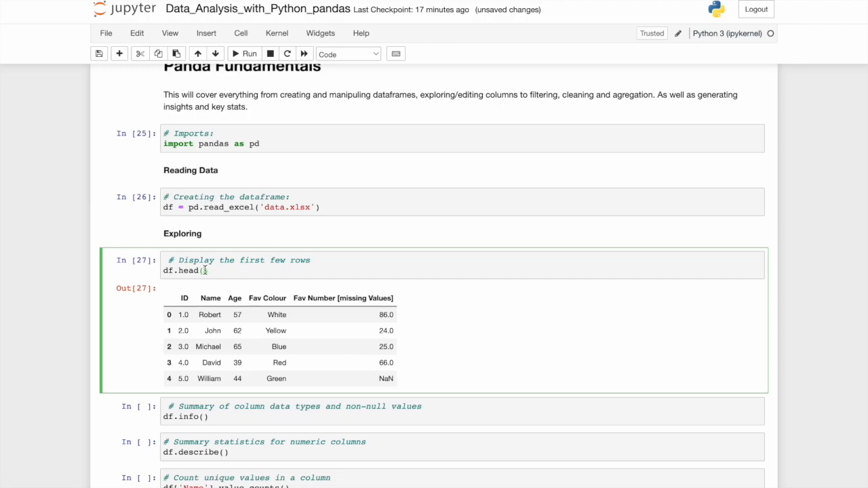
type("10")
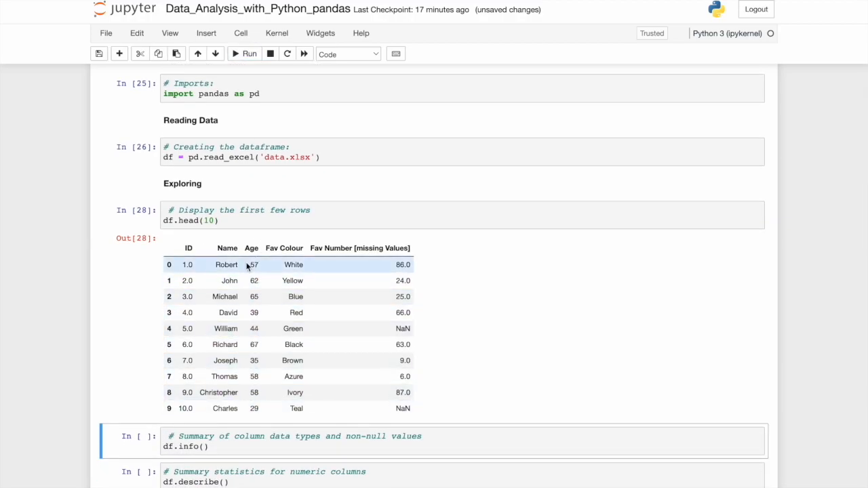
left_click(214, 219)
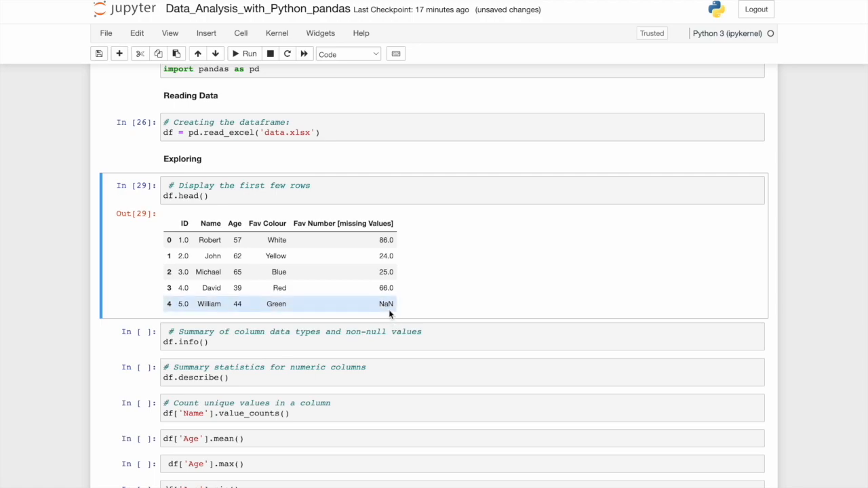
mouse_move(388, 310)
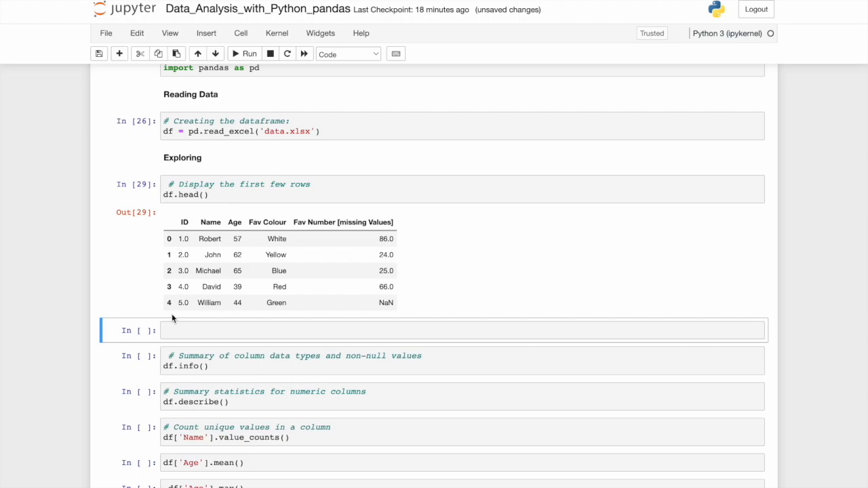
Step: Run df.shape giving (65, 5) and df.info() listing 5 columns with non-null counts and dtypes
type("d")
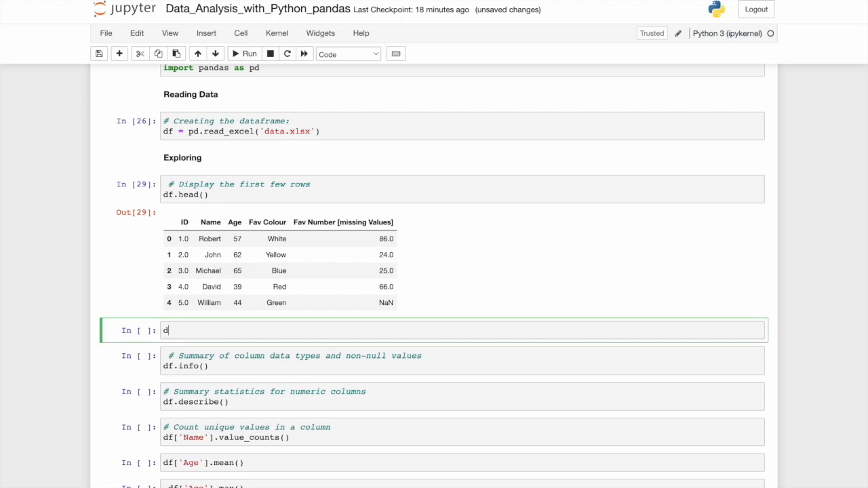
type("f.shape")
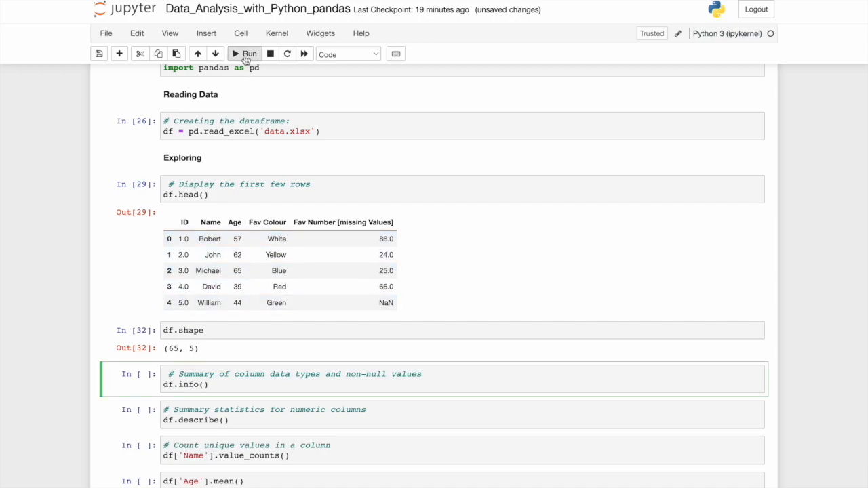
left_click(244, 54)
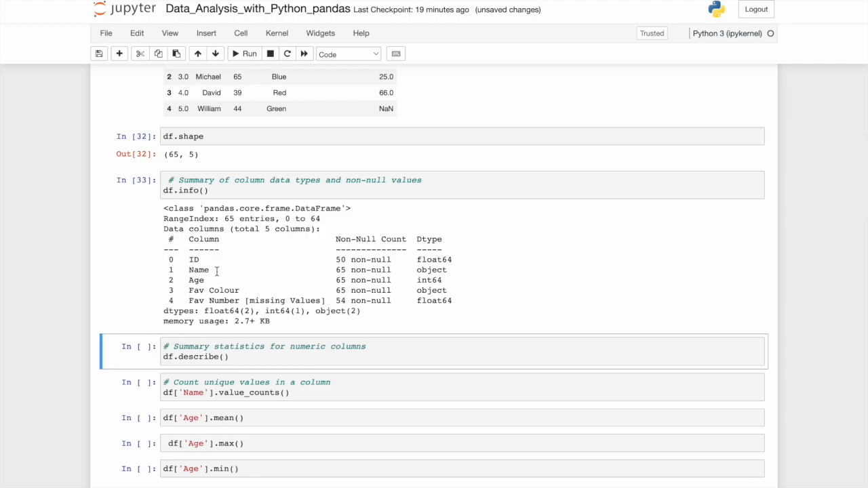
mouse_move(168, 317)
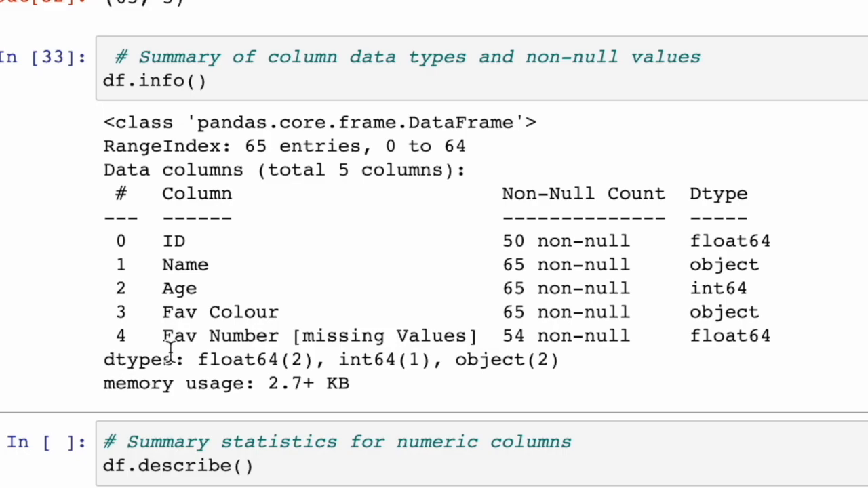
mouse_move(421, 296)
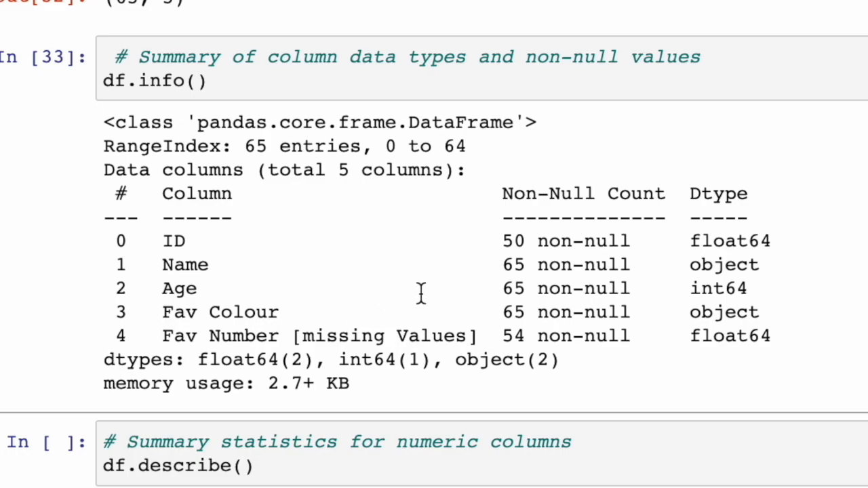
double_click(705, 287)
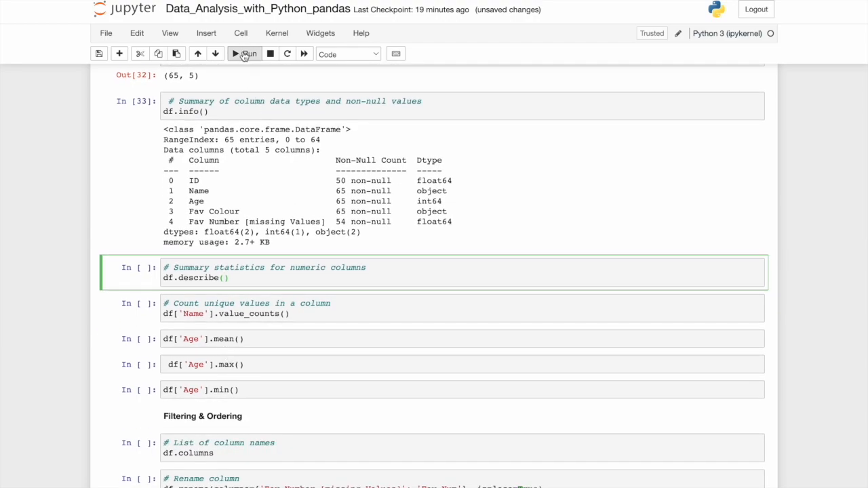
Step: Run df.describe() for count, mean, std, min, quartiles and max of ID, Age and Fav Number
left_click(246, 54)
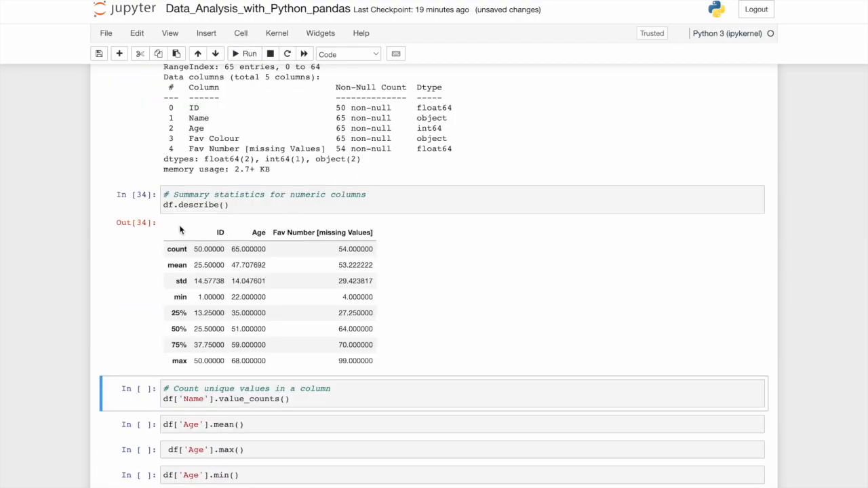
mouse_move(288, 249)
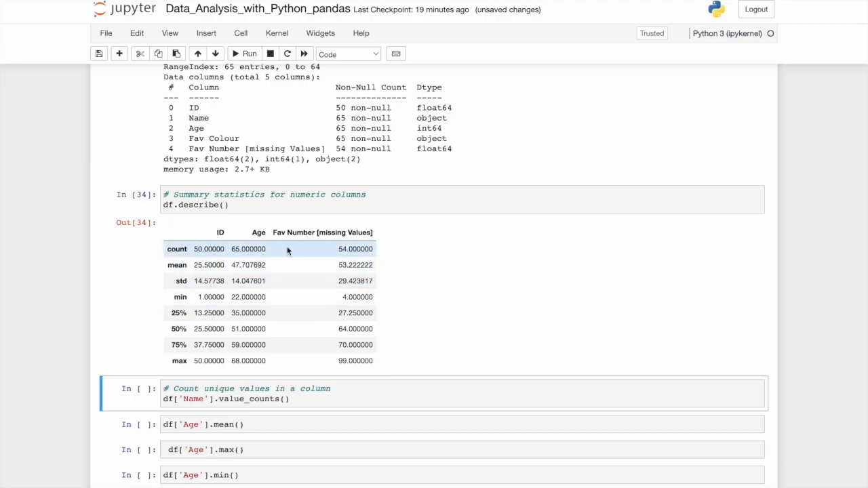
mouse_move(363, 244)
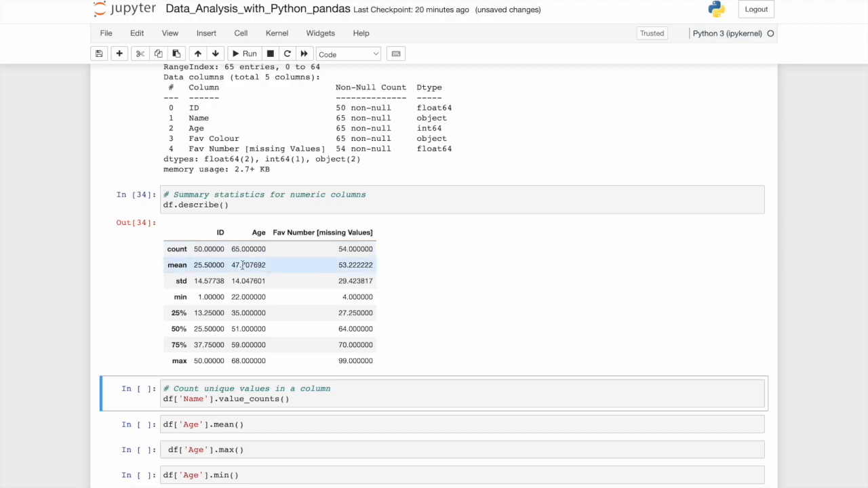
scroll("down", 3)
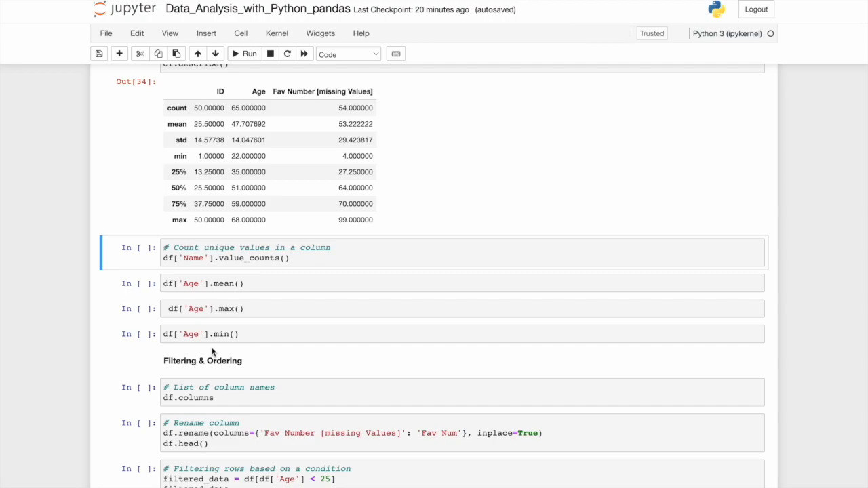
Step: Run df['Name'].value_counts(), listing each of the 65 names once
left_click(296, 259)
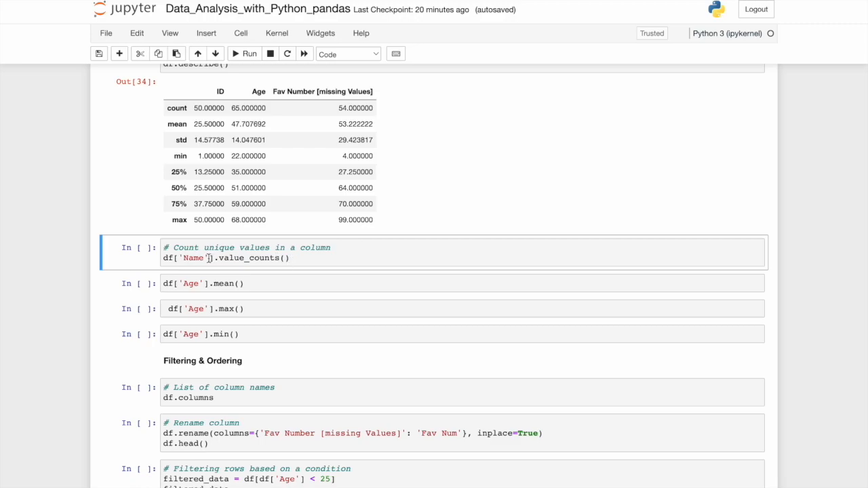
mouse_move(197, 257)
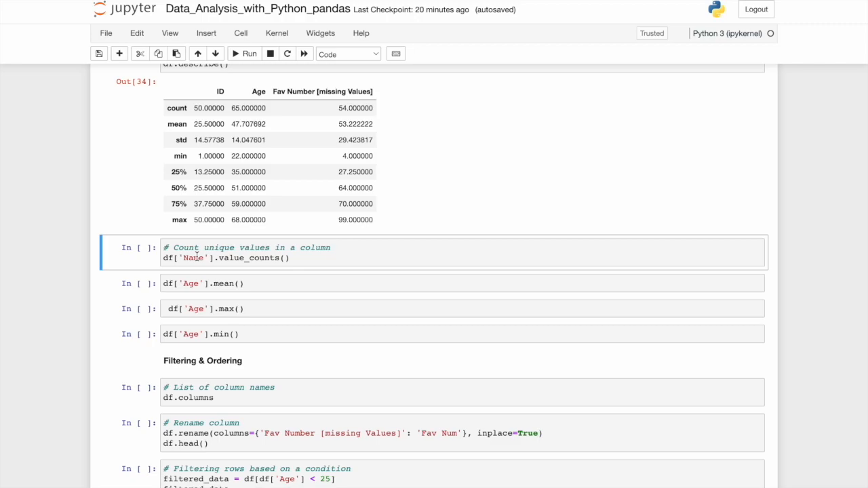
mouse_move(187, 247)
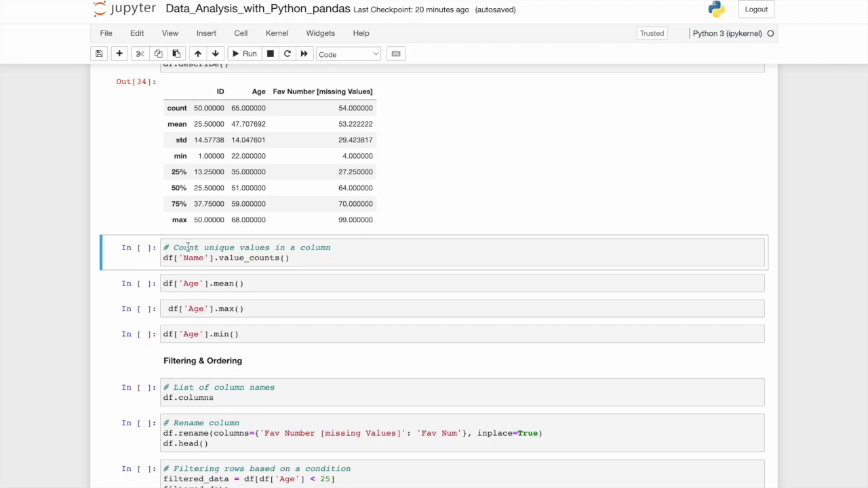
mouse_move(300, 285)
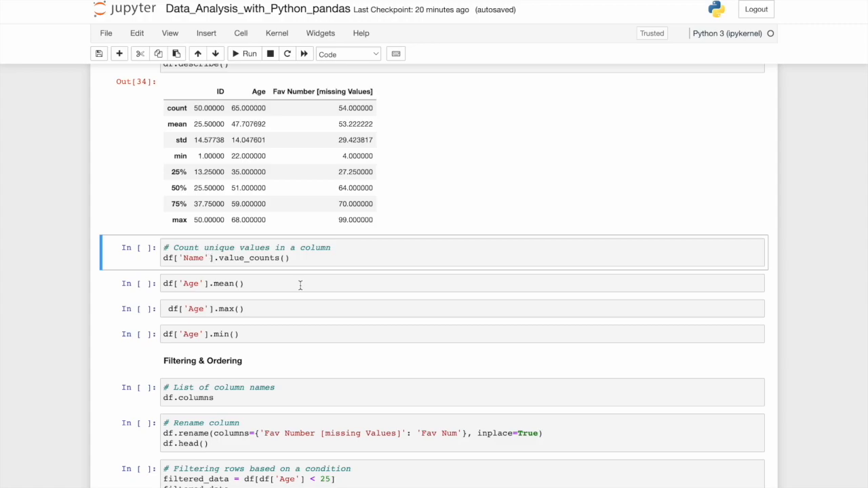
mouse_move(277, 283)
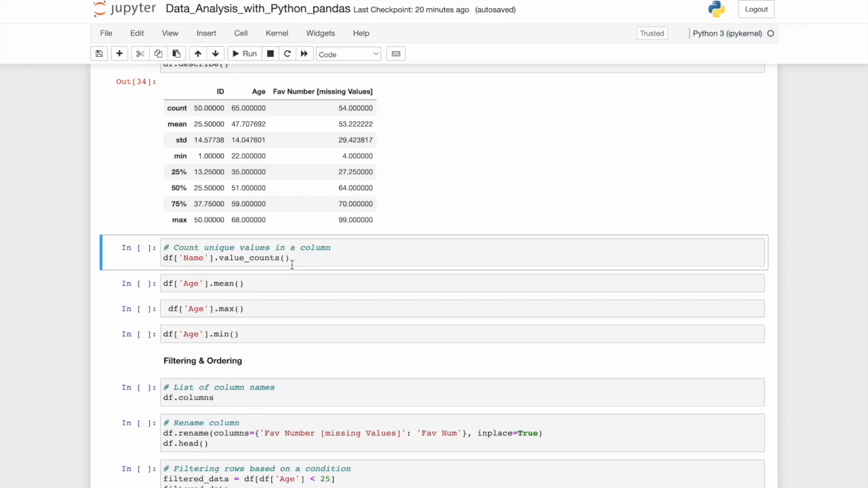
left_click(301, 257)
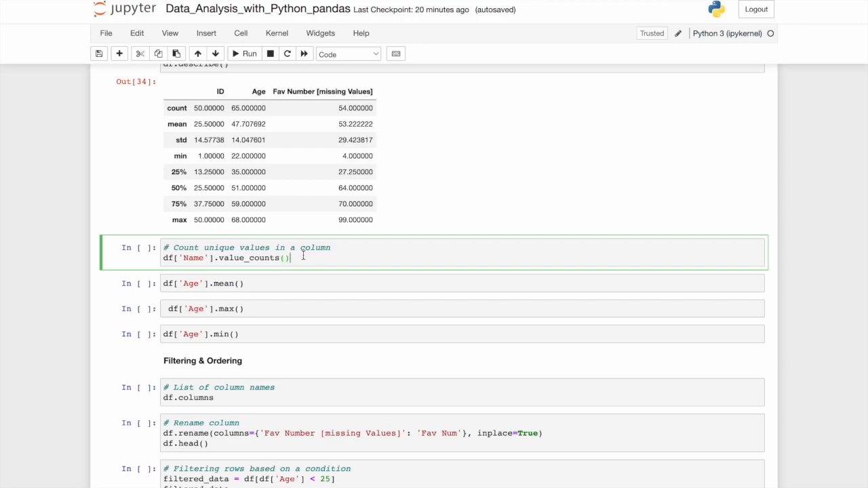
left_click(246, 54)
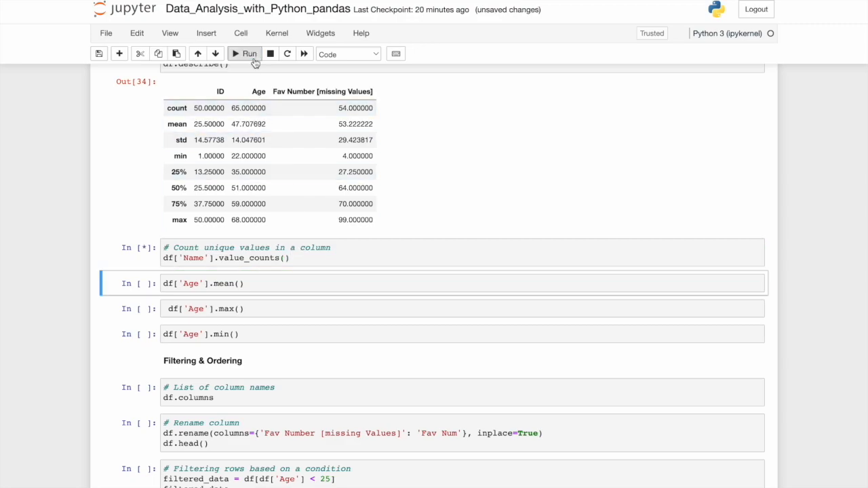
left_click(245, 54)
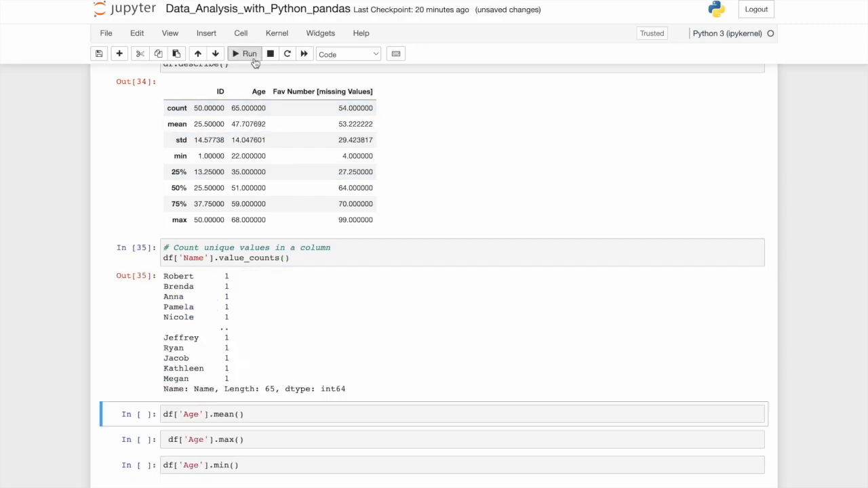
mouse_move(219, 371)
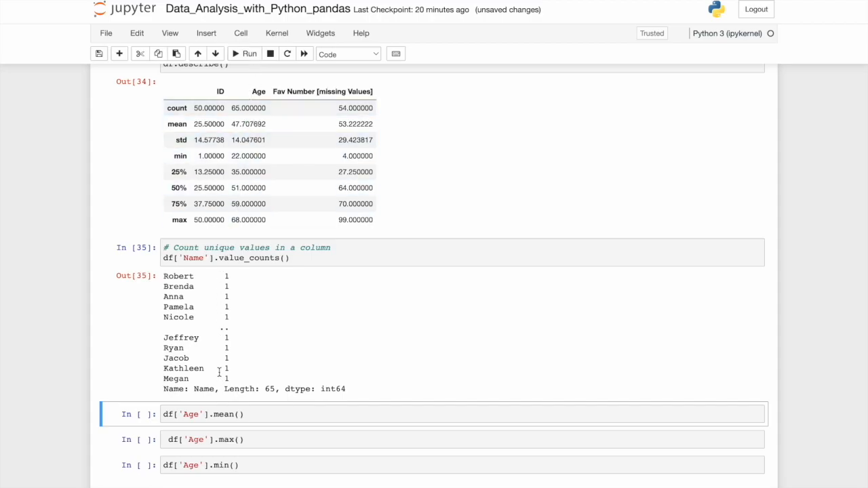
mouse_move(244, 384)
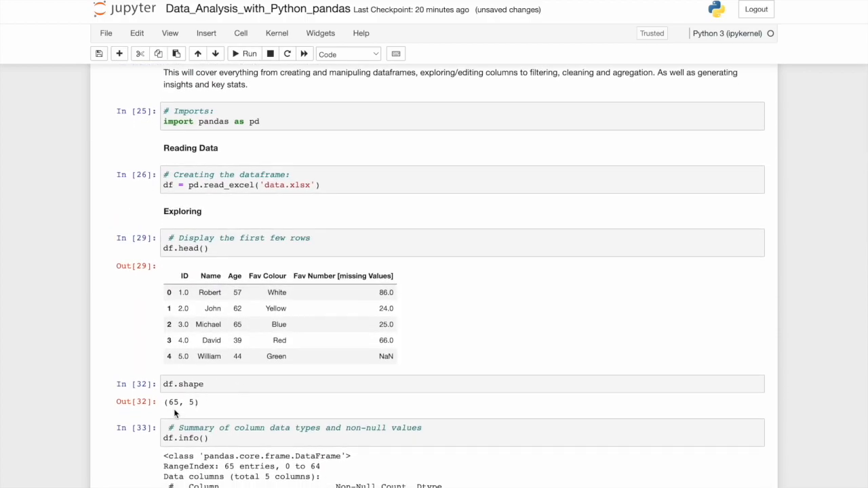
scroll("down", 3)
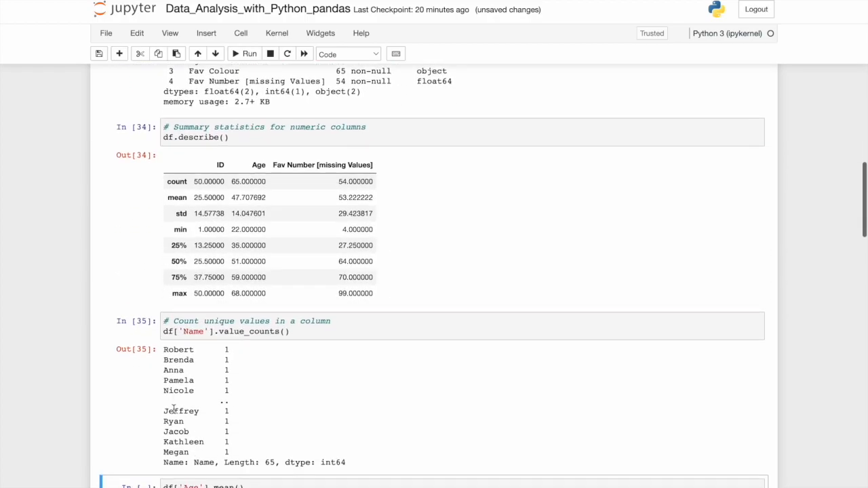
Step: Run the Age mean, max and min cells, returning about 47.71, 68 and 22
scroll("down", 3)
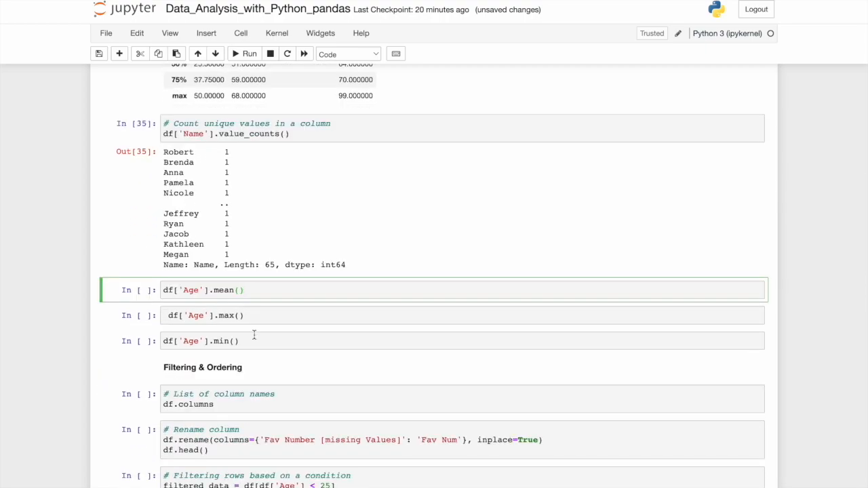
left_click(243, 290)
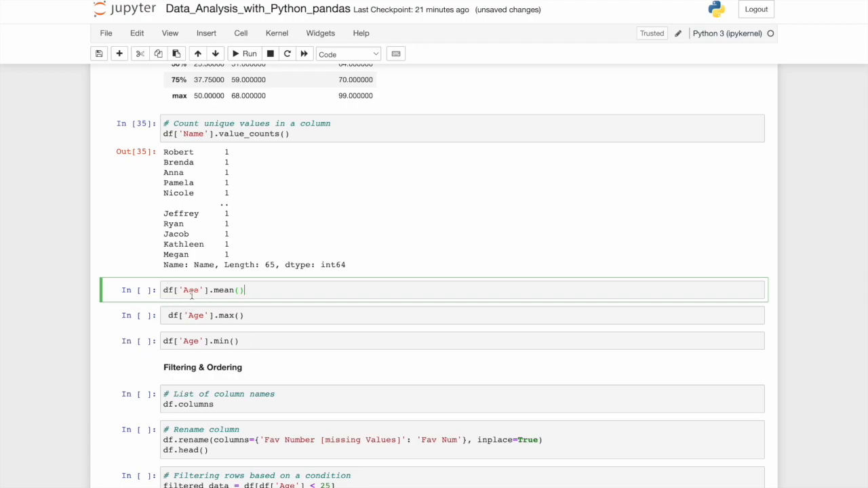
left_click(244, 55)
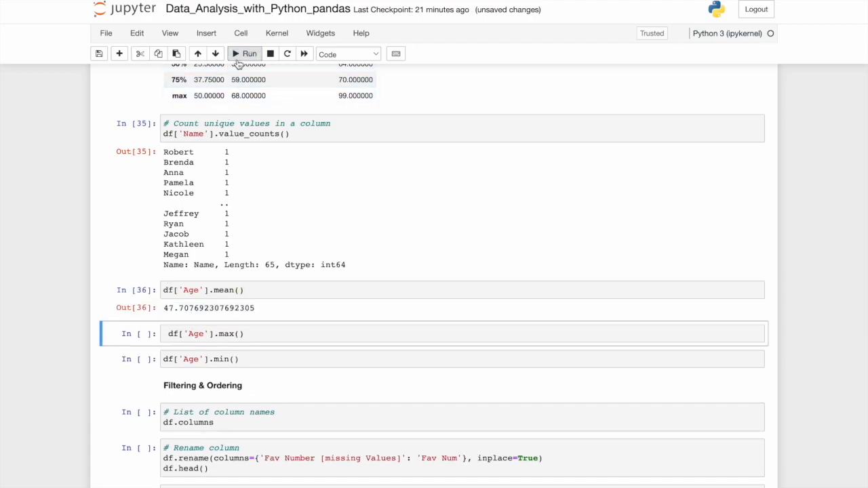
left_click(244, 54)
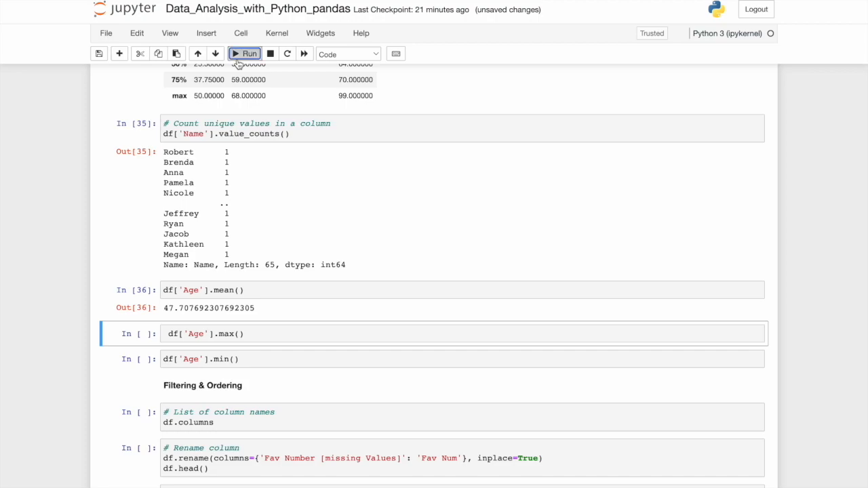
left_click(249, 54)
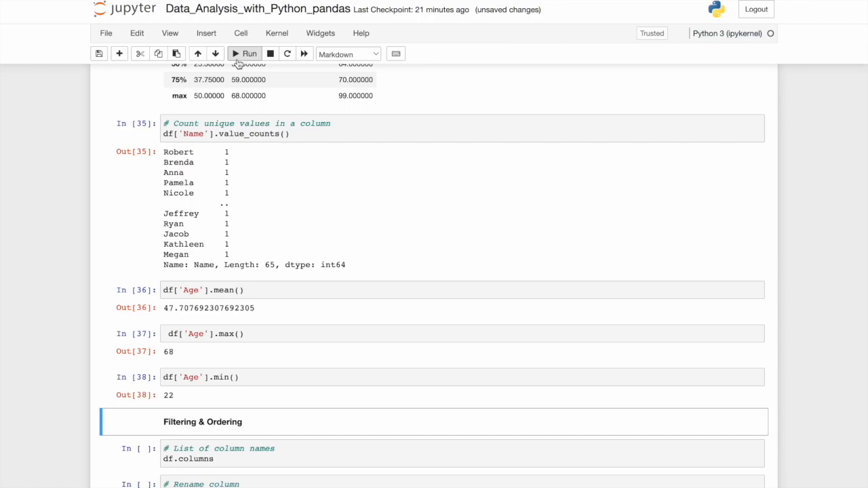
Step: Run df.columns listing ID, Name, Age, Fav Colour and Fav Number [missing Values]
left_click(233, 217)
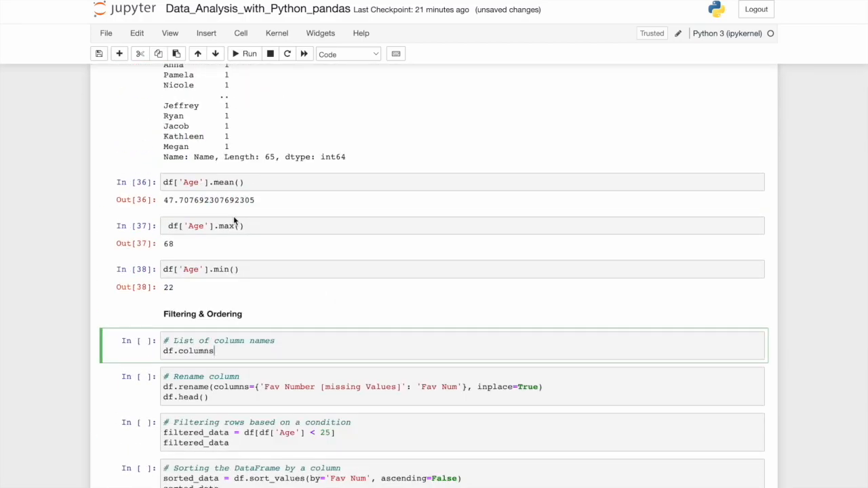
scroll("down", 3)
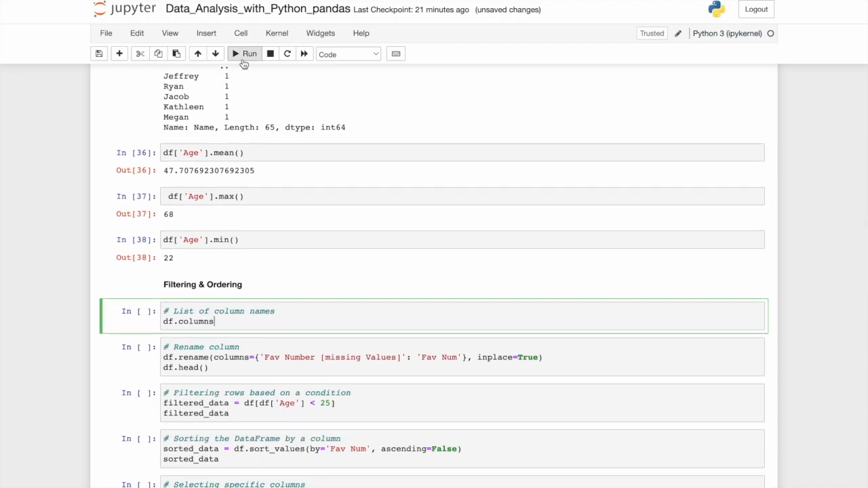
left_click(244, 55)
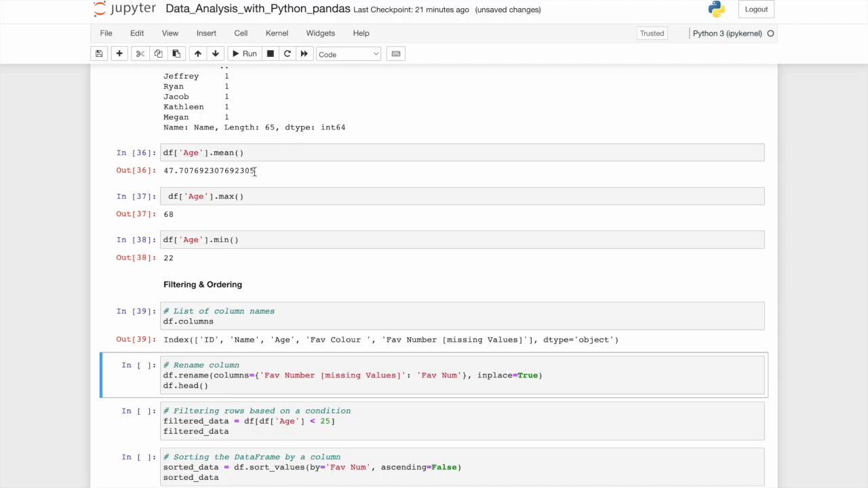
mouse_move(298, 242)
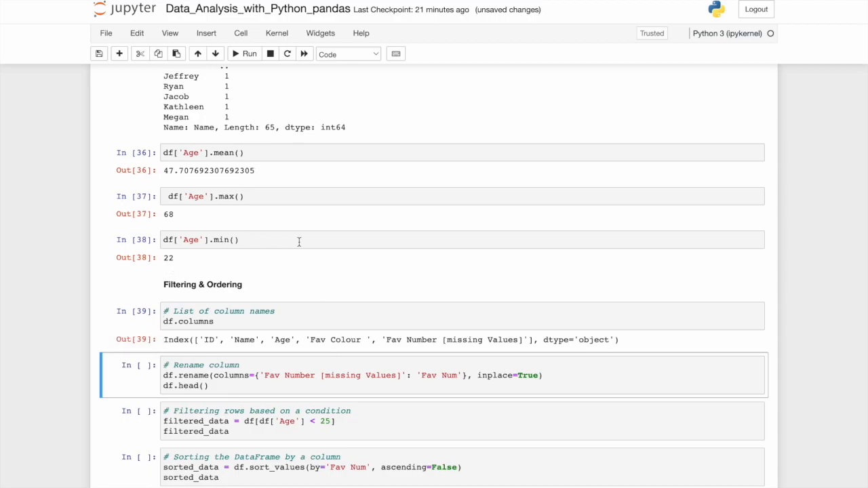
scroll("down", 3)
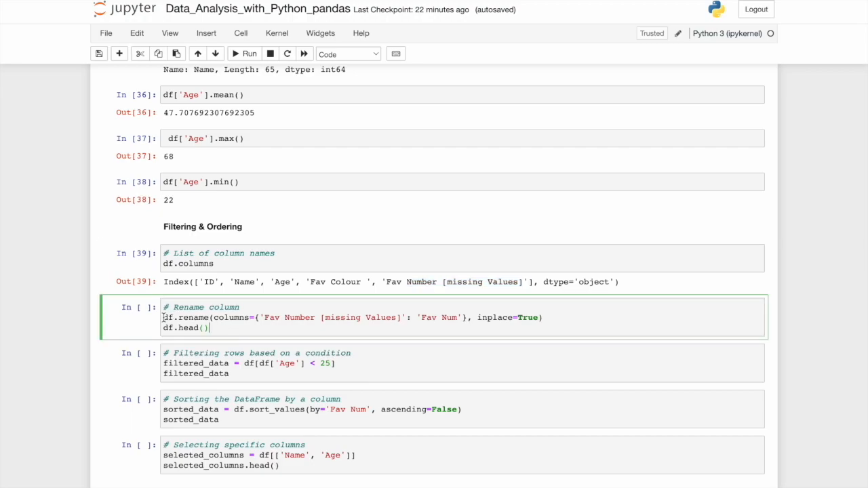
Step: Run the df.rename cell producing Fav Num, then filtered_data = df[df['Age'] < 25] giving Daniel, Kenneth and Jacob
double_click(168, 318)
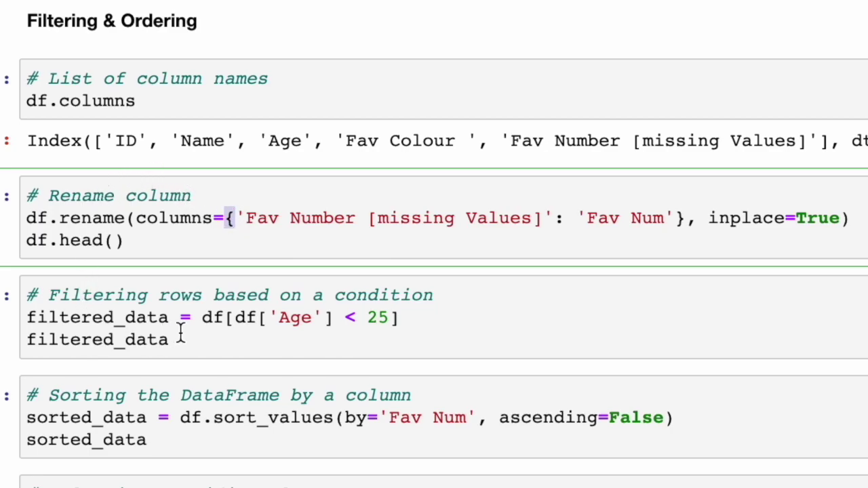
mouse_move(178, 339)
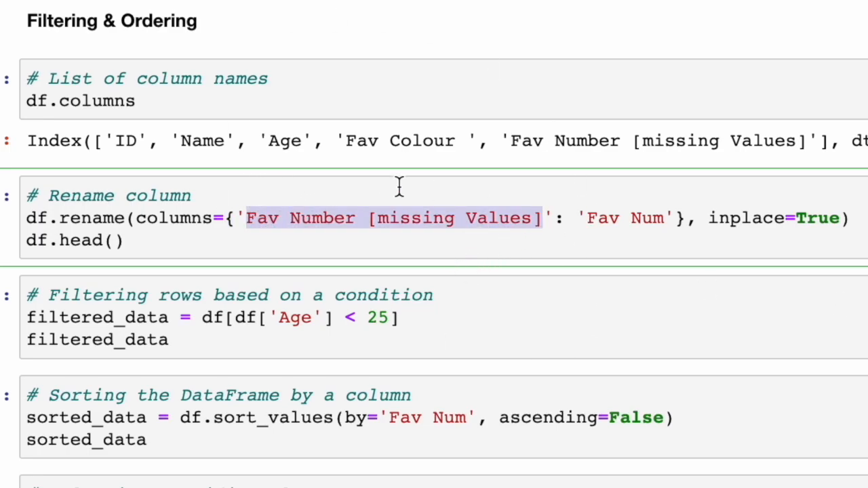
mouse_move(533, 274)
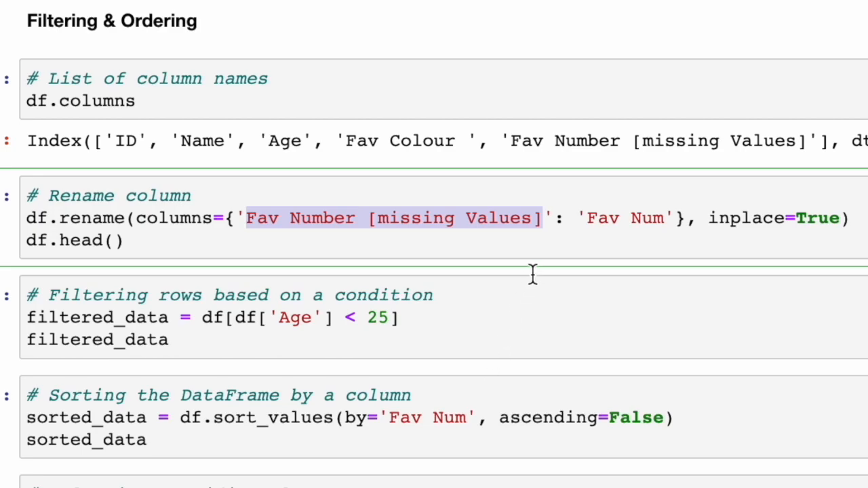
left_click(557, 217)
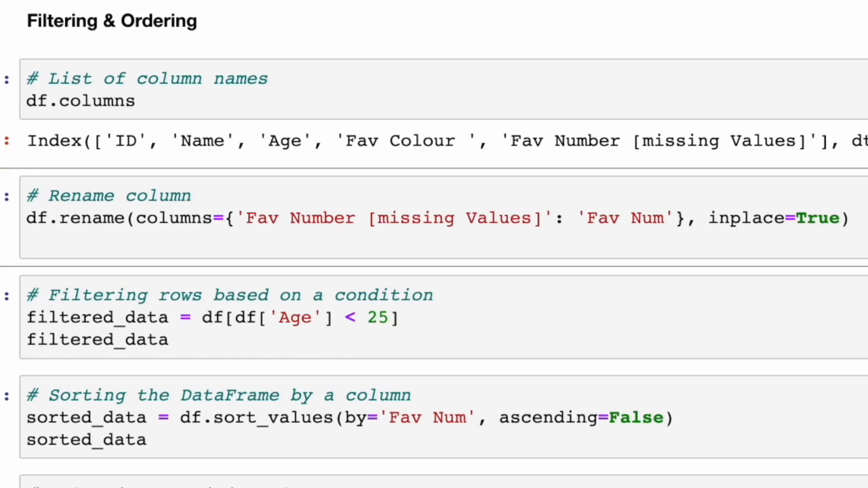
left_click(41, 242)
type("df.head()")
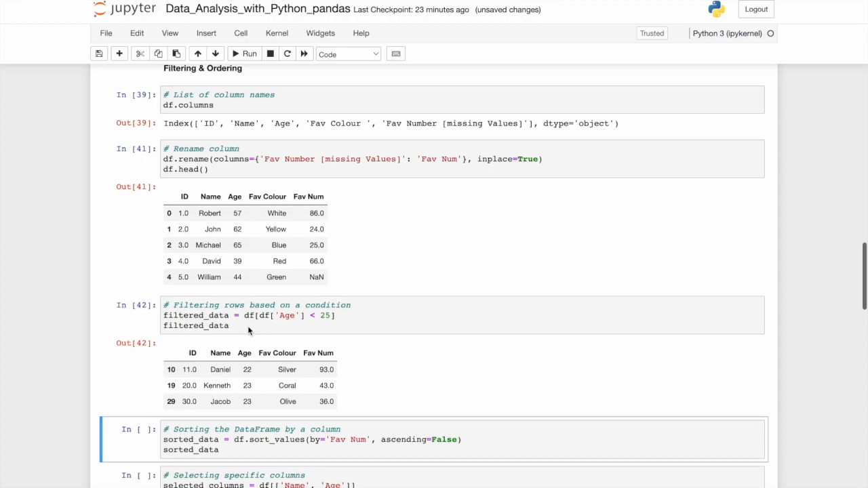
mouse_move(269, 330)
type(".")
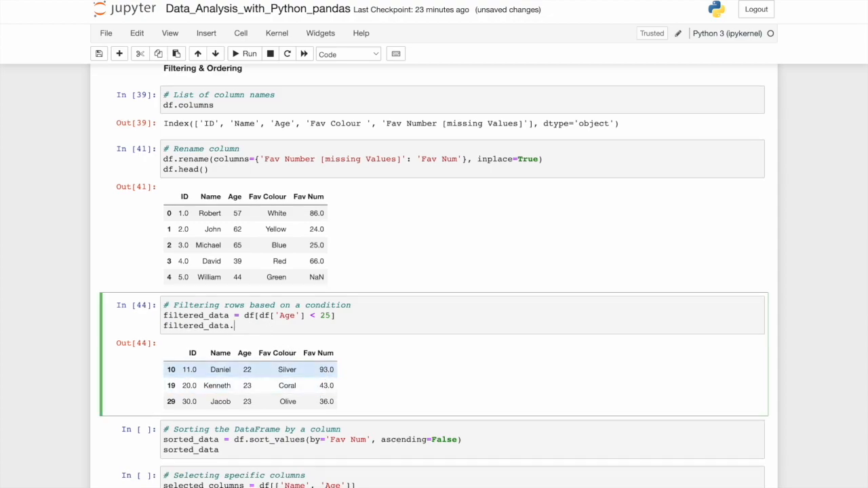
Step: Change the last line to filtered_data.value_counts() and run it, listing the three under-25 rows once each
type("count()")
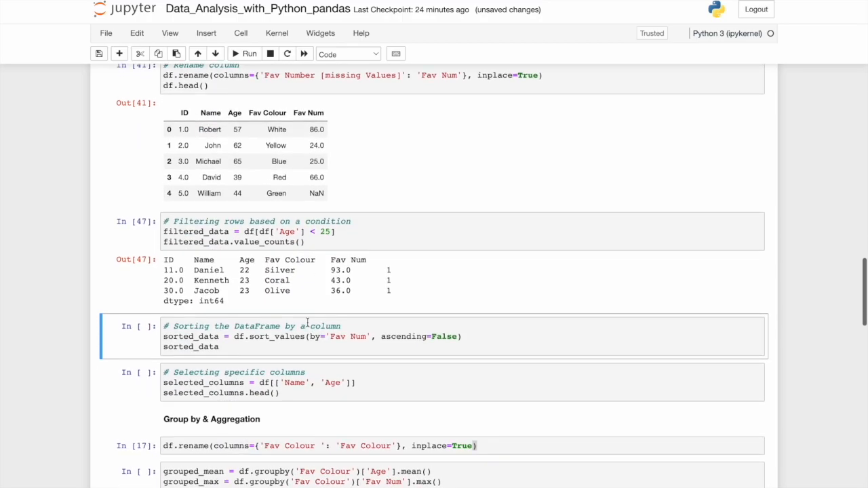
Step: Run df.sort_values by Fav Num descending, listing Joshua (99.0) first across 65 rows
scroll("down", 3)
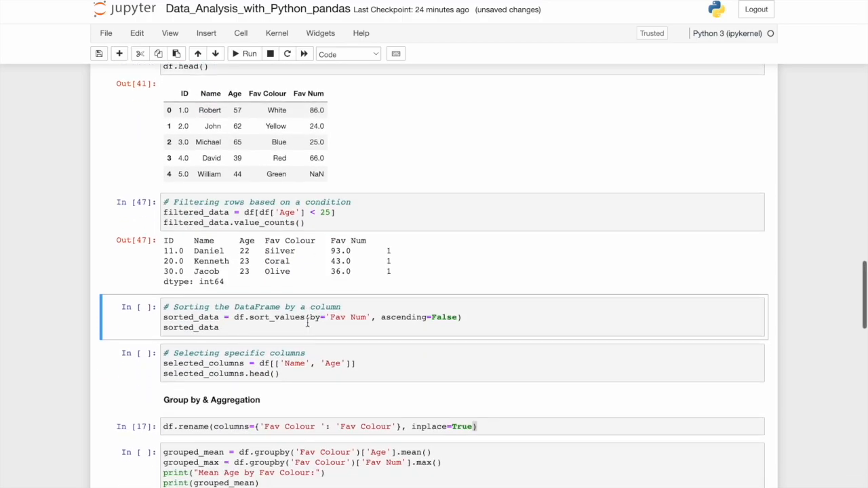
scroll("down", 3)
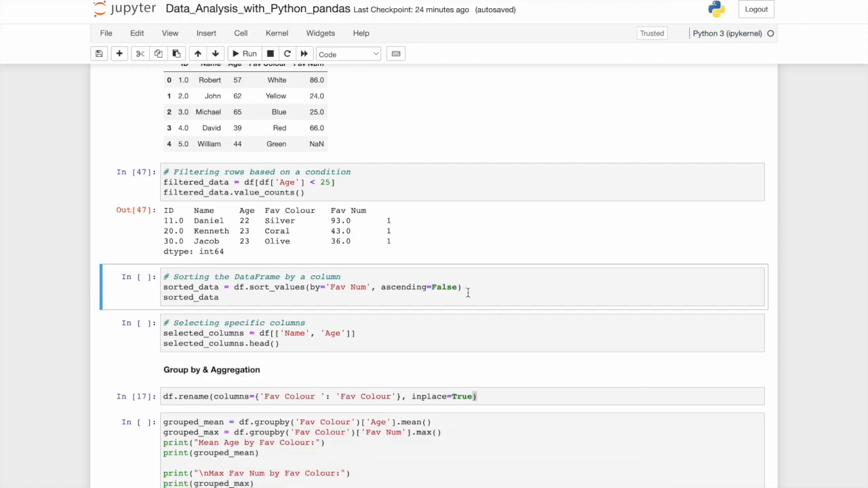
mouse_move(458, 286)
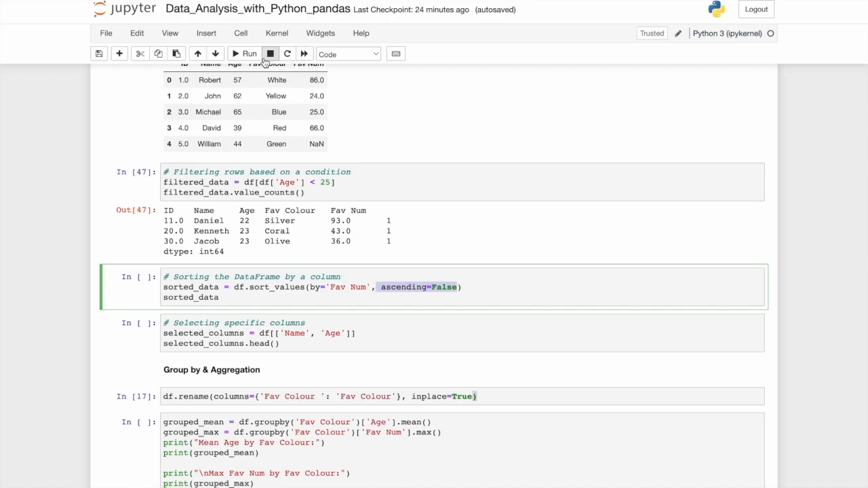
left_click(246, 54)
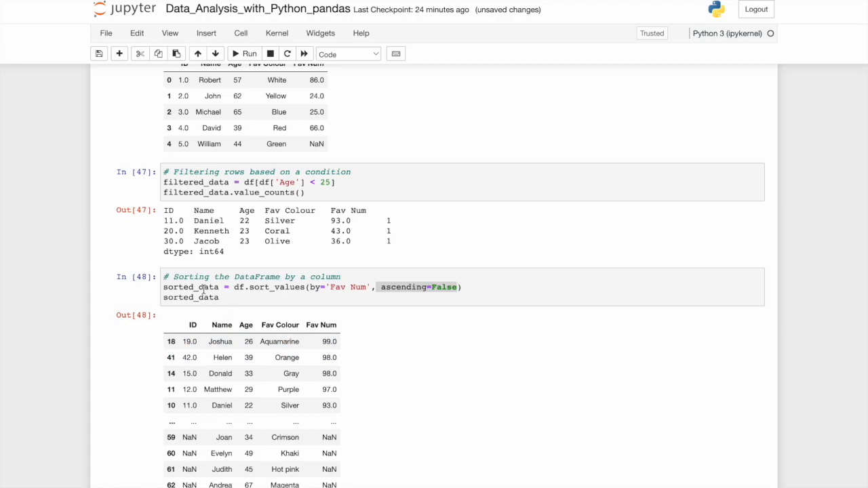
scroll("down", 3)
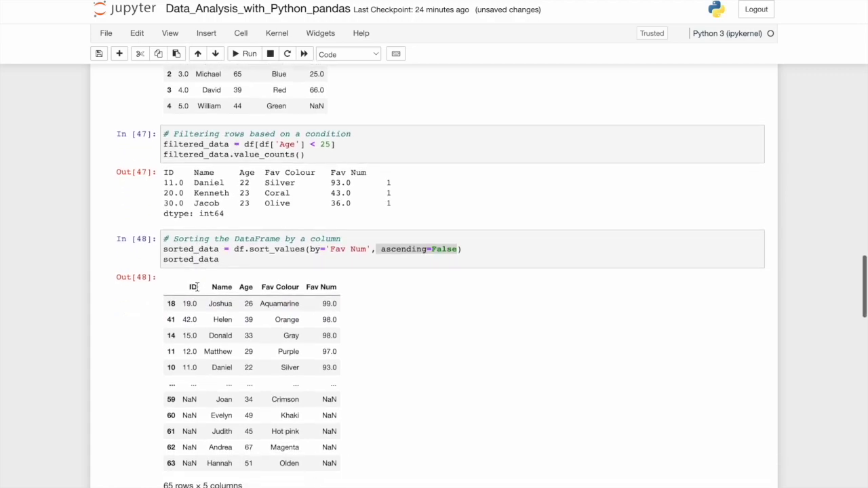
mouse_move(370, 296)
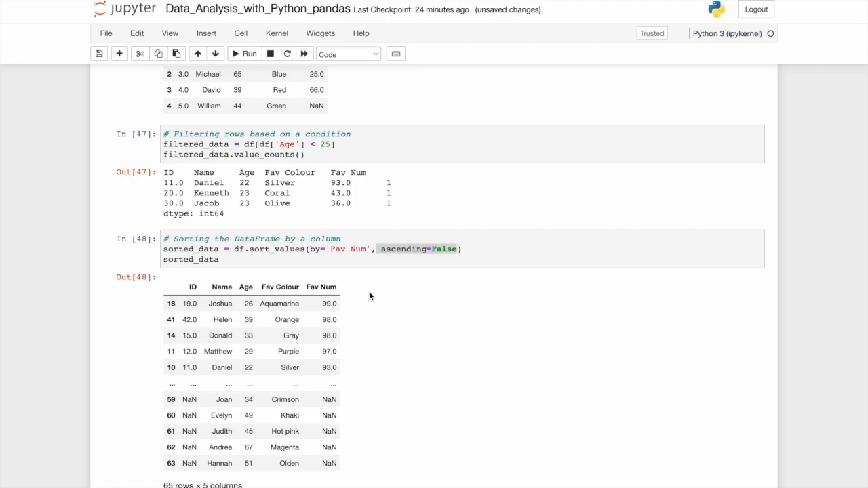
mouse_move(340, 367)
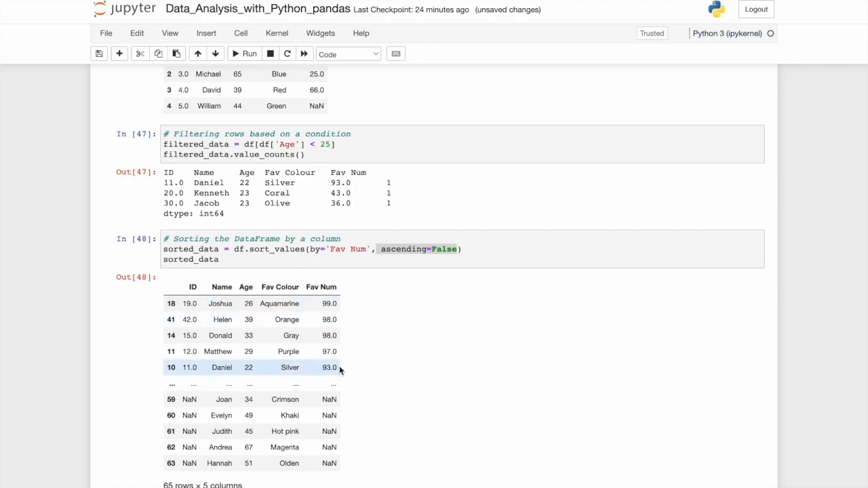
scroll("down", 3)
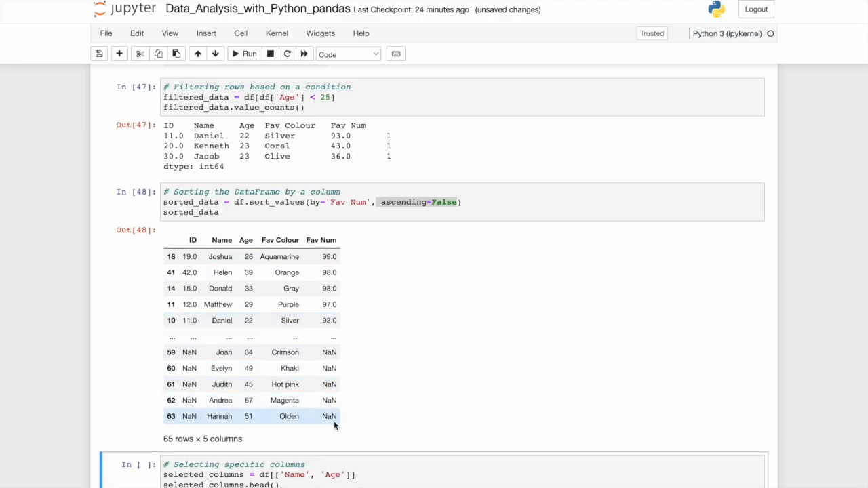
scroll("down", 3)
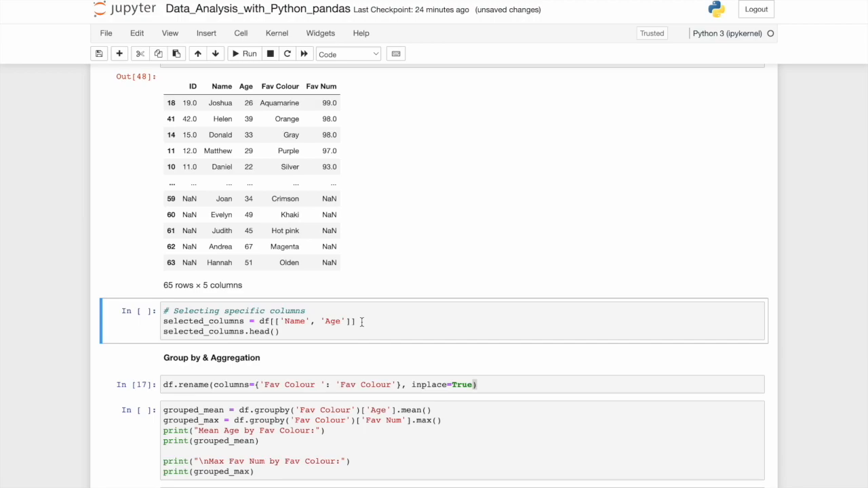
Step: Run the Name and Age selection, showing Robert, John, Michael, David and William as the first five rows
left_click(292, 320)
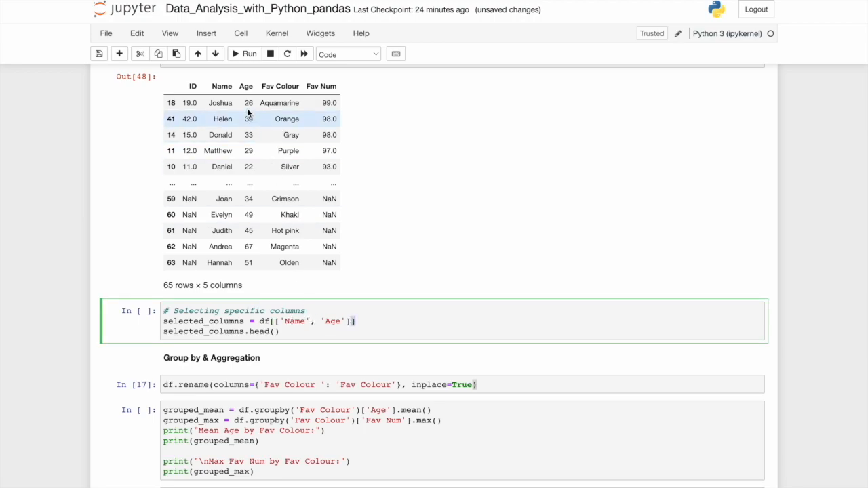
left_click(244, 54)
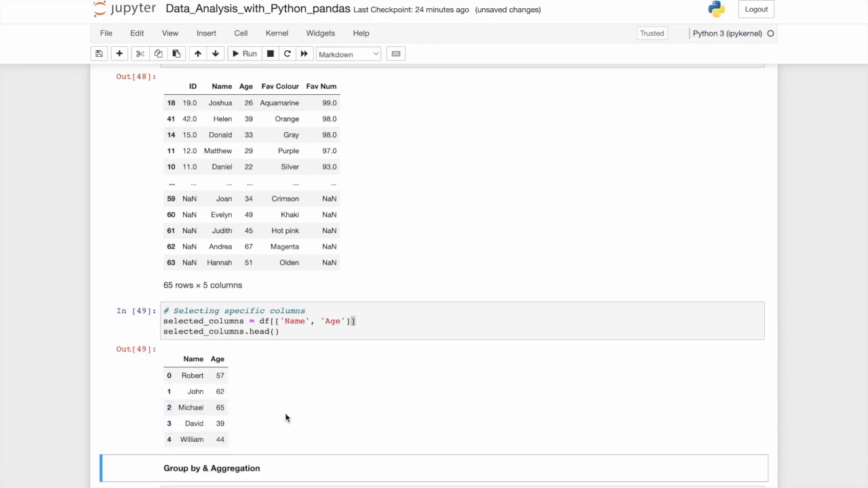
scroll("down", 3)
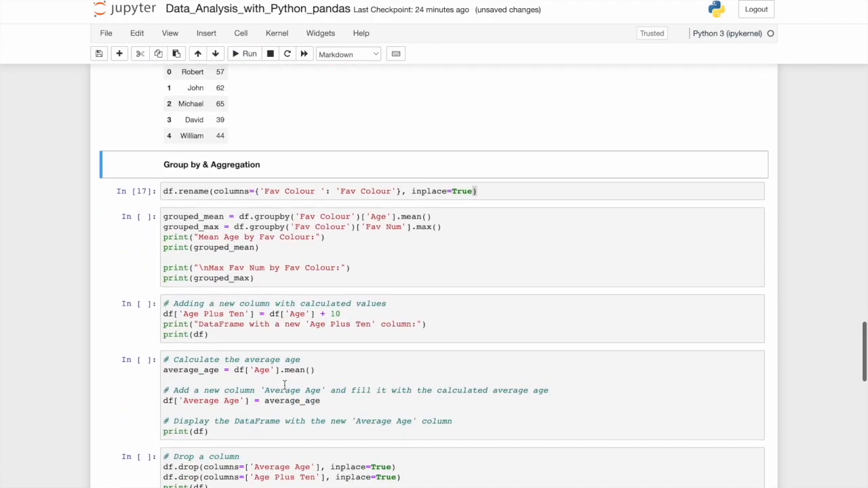
scroll("down", 3)
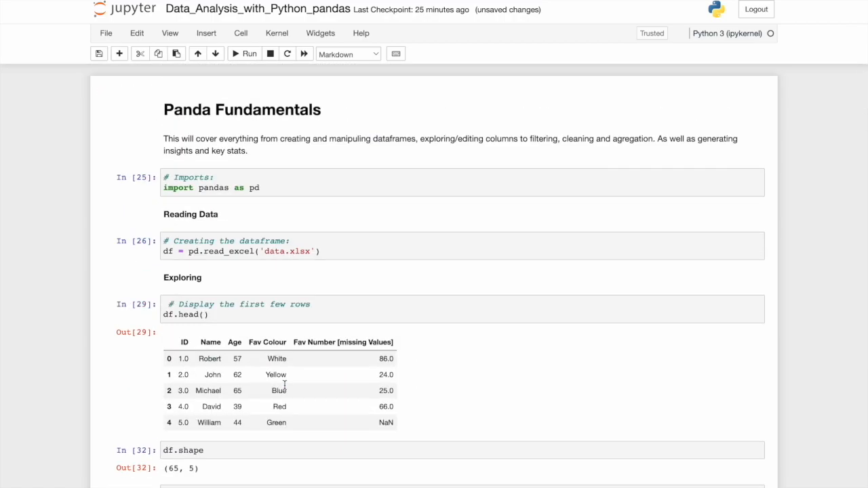
scroll("down", 3)
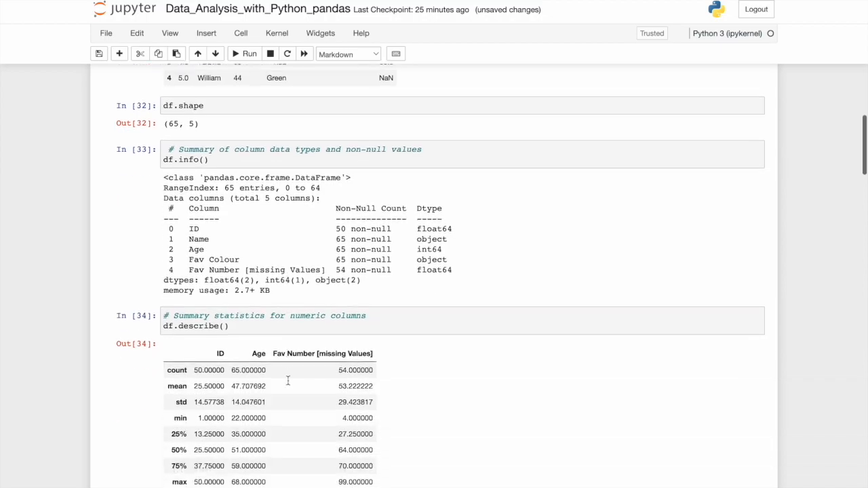
scroll("down", 3)
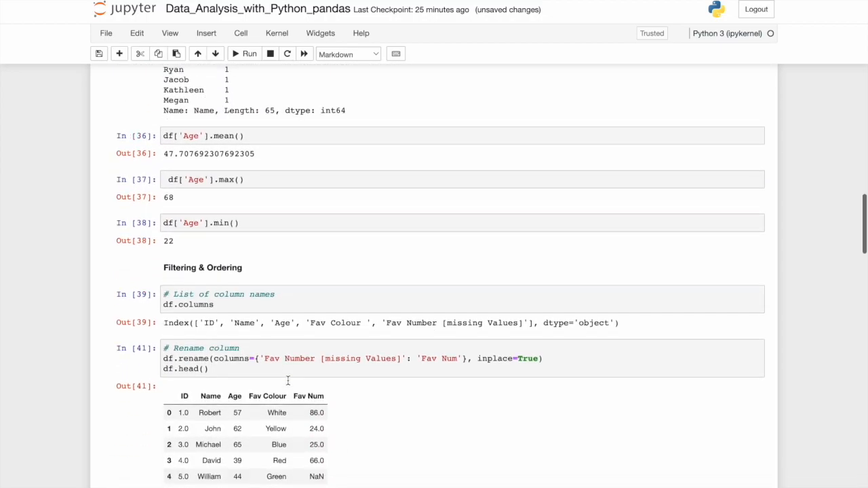
scroll("down", 3)
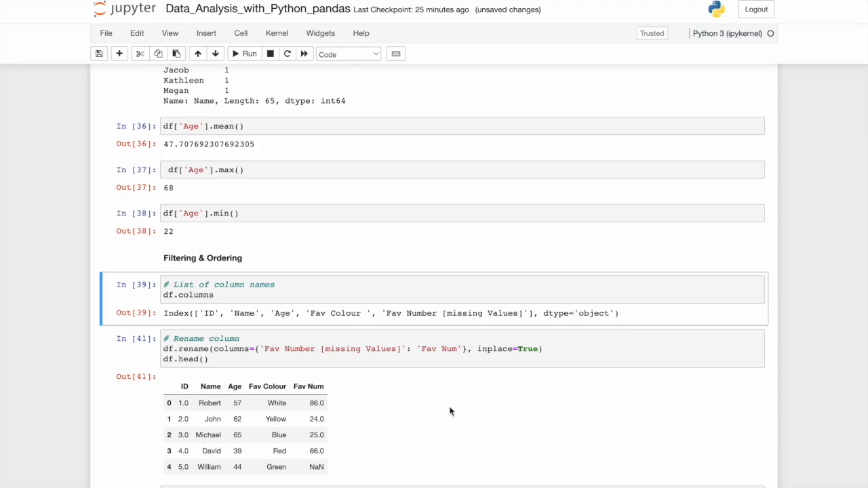
mouse_move(447, 415)
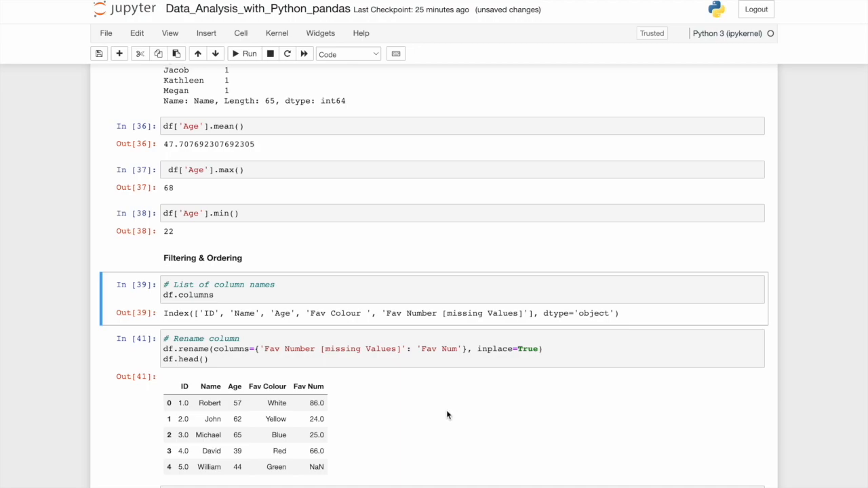
scroll("down", 3)
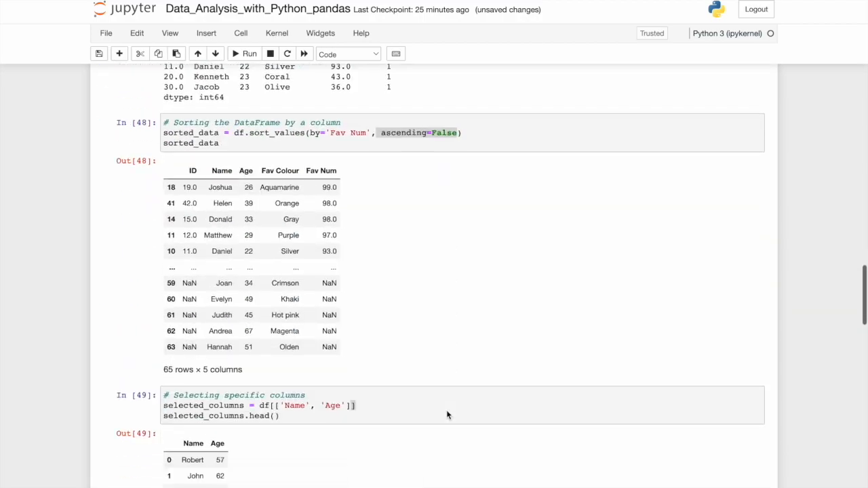
scroll("down", 3)
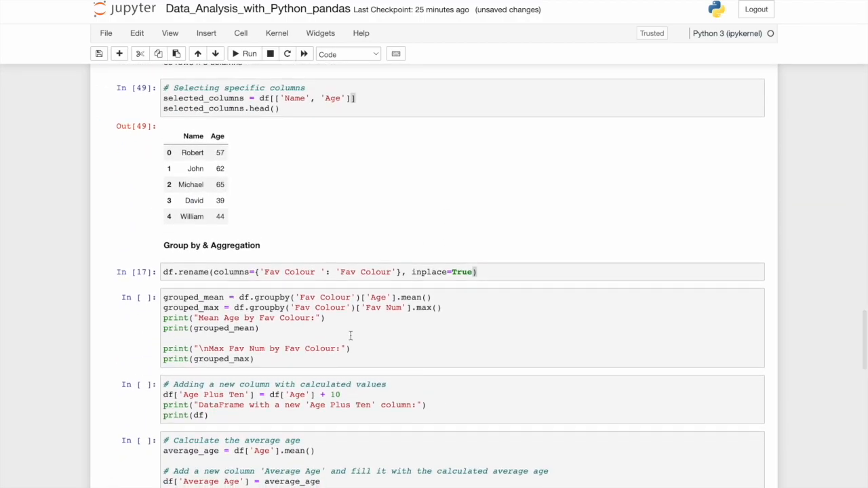
Step: Run df.rename with inplace=True to strip the trailing space from 'Fav Colour '
left_click(346, 271)
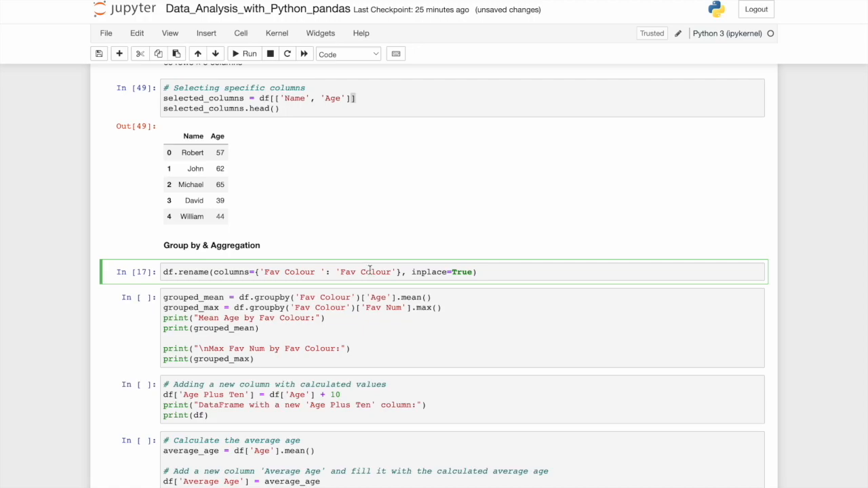
double_click(461, 271)
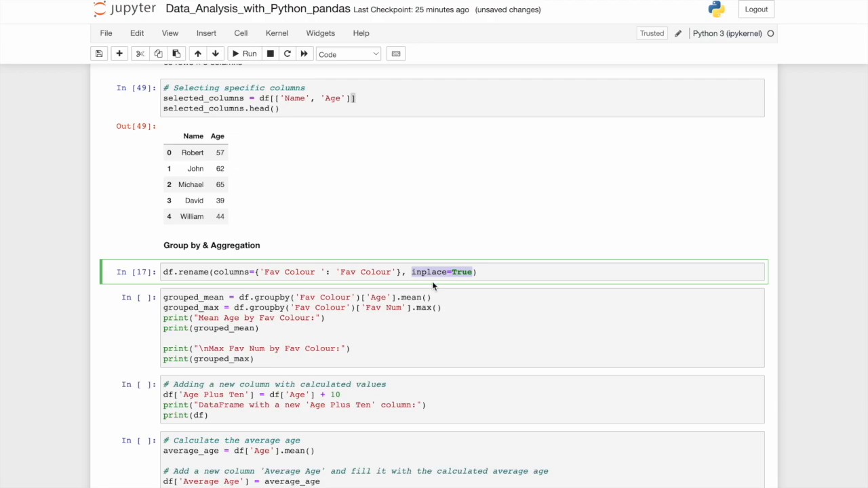
mouse_move(438, 255)
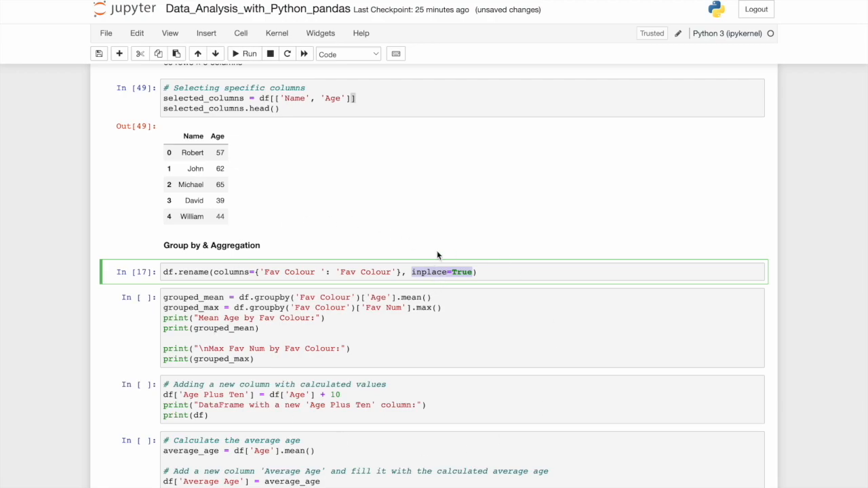
mouse_move(304, 260)
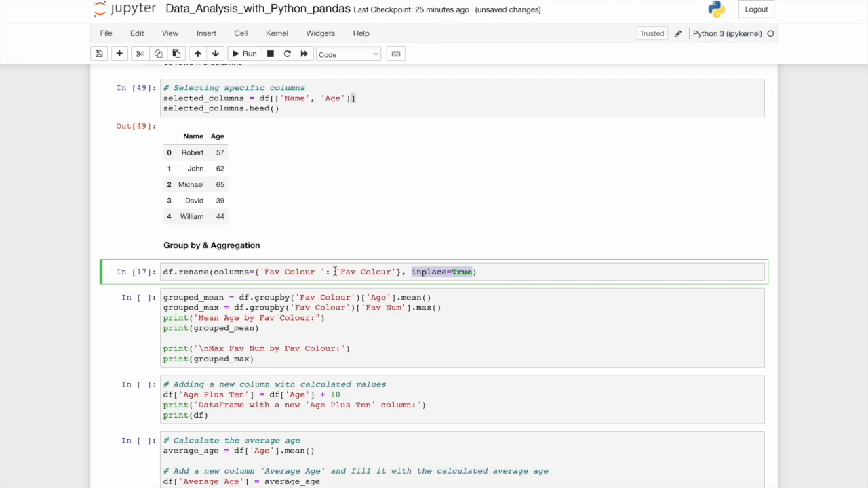
left_click(442, 272)
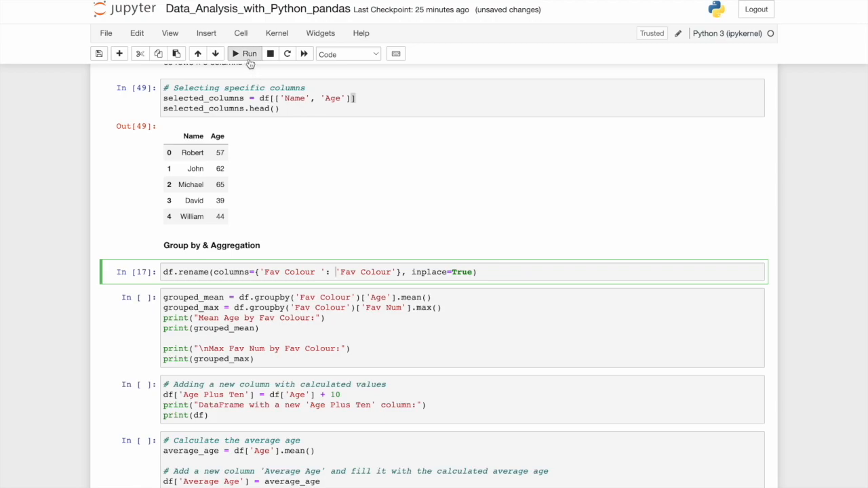
left_click(244, 54)
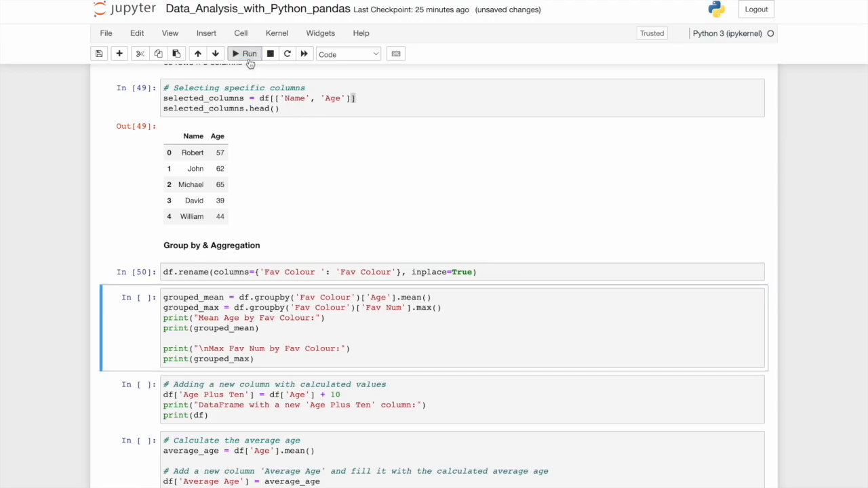
scroll("down", 3)
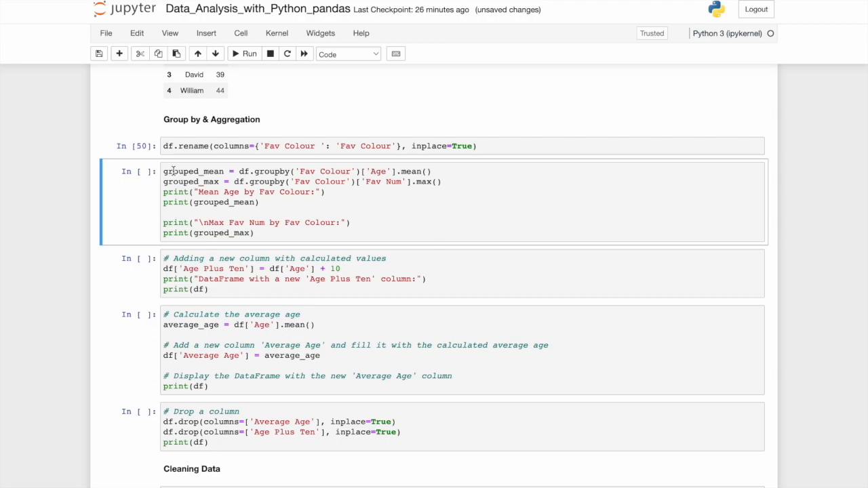
Step: Run the groupby cell showing the mean Age for each Fav Colour
double_click(193, 171)
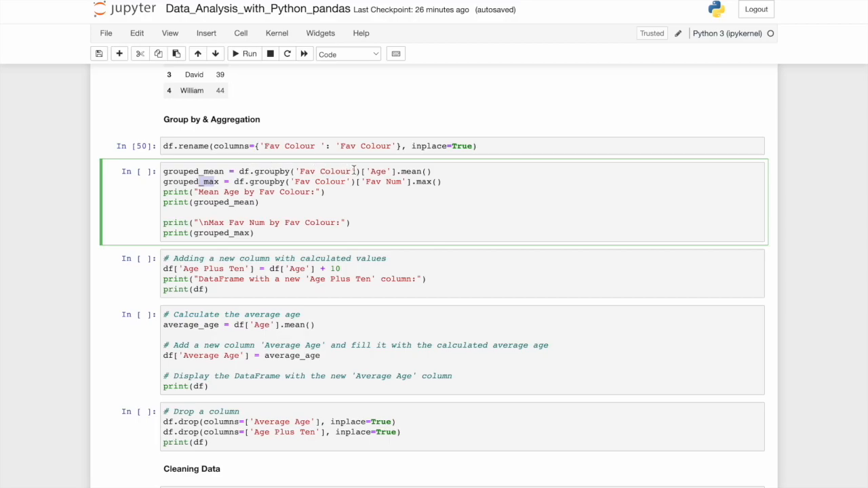
mouse_move(398, 171)
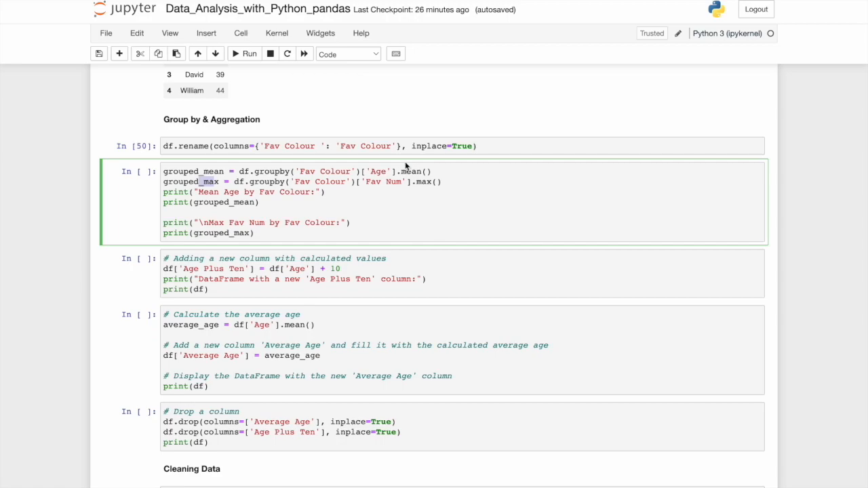
mouse_move(261, 182)
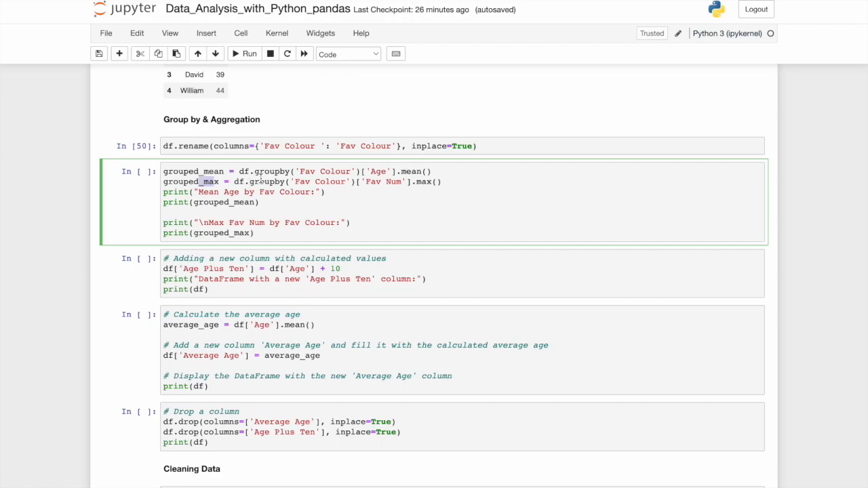
mouse_move(385, 187)
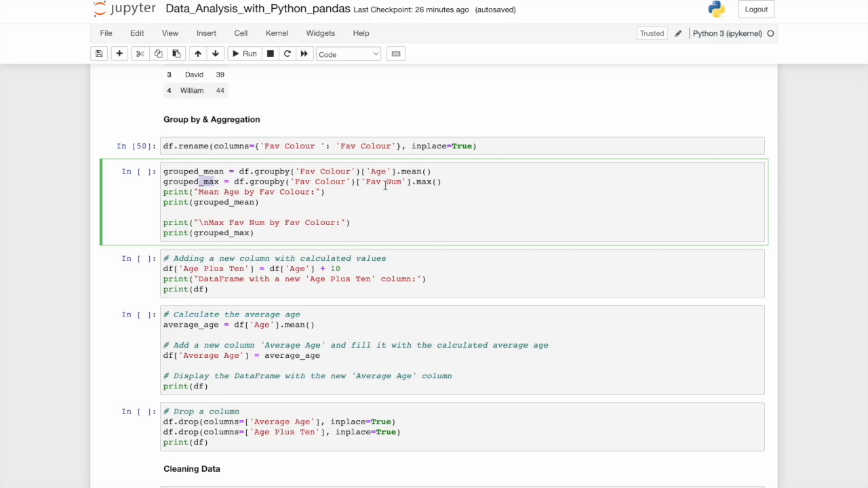
mouse_move(409, 184)
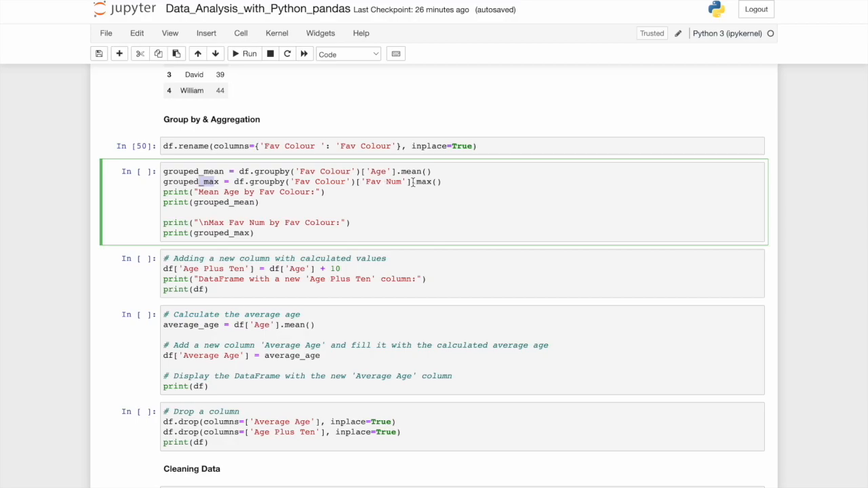
left_click(244, 55)
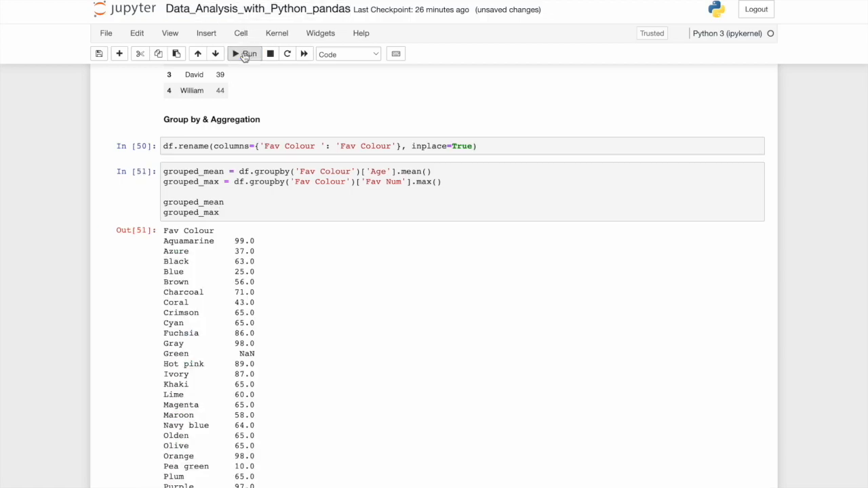
scroll("down", 3)
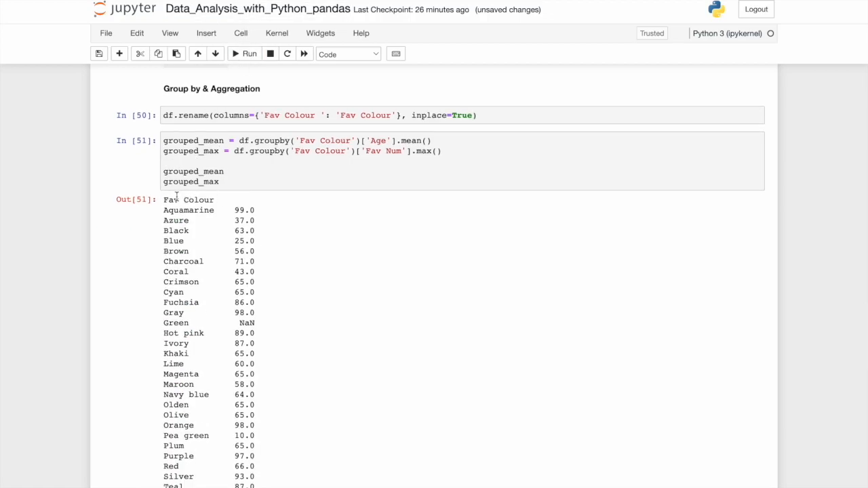
scroll("down", 3)
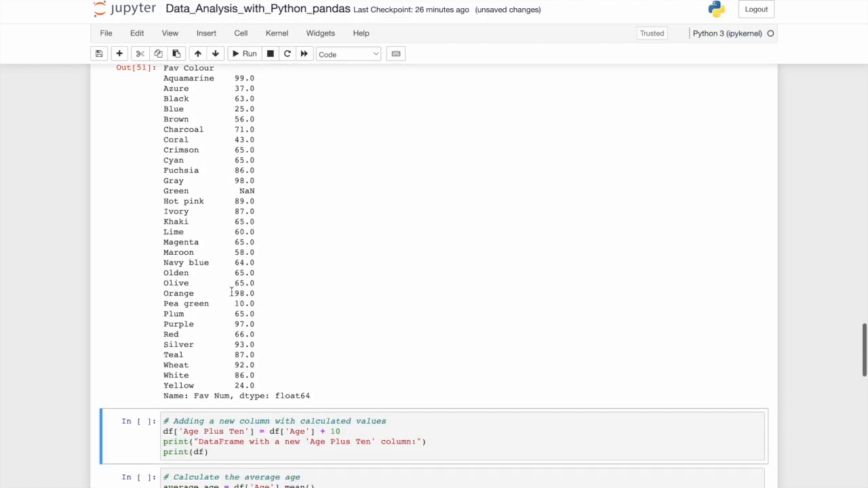
scroll("up", 3)
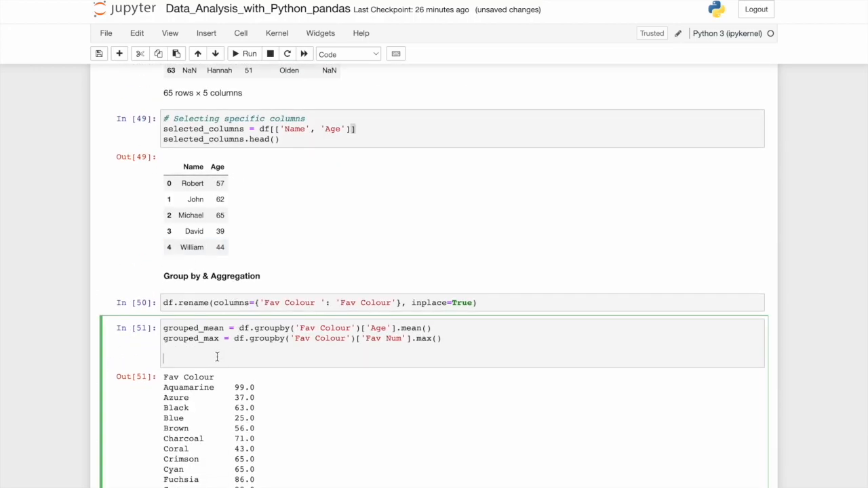
Step: Switch the cell's last line to grouped_max and rerun to show the maximum Fav Num per colour
type("grouped_mean")
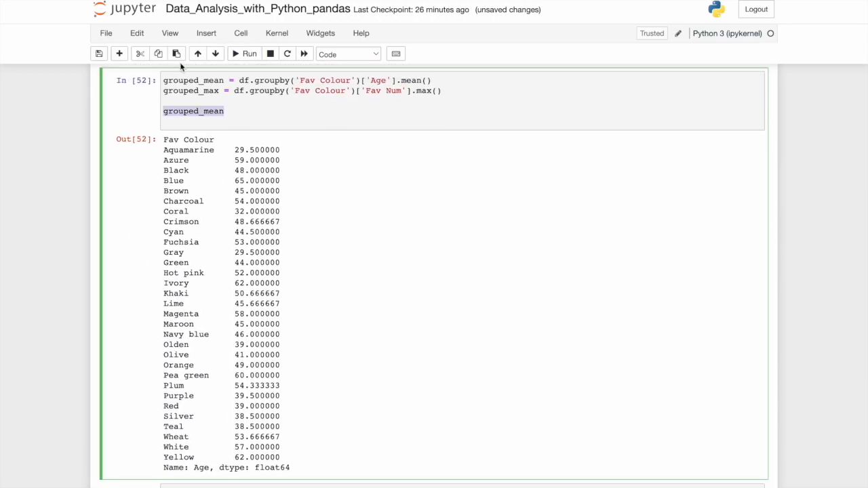
left_click(244, 54)
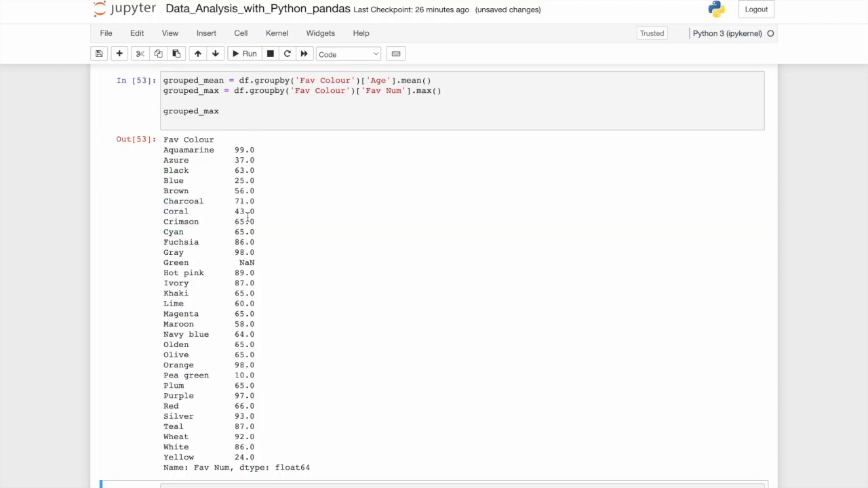
scroll("down", 3)
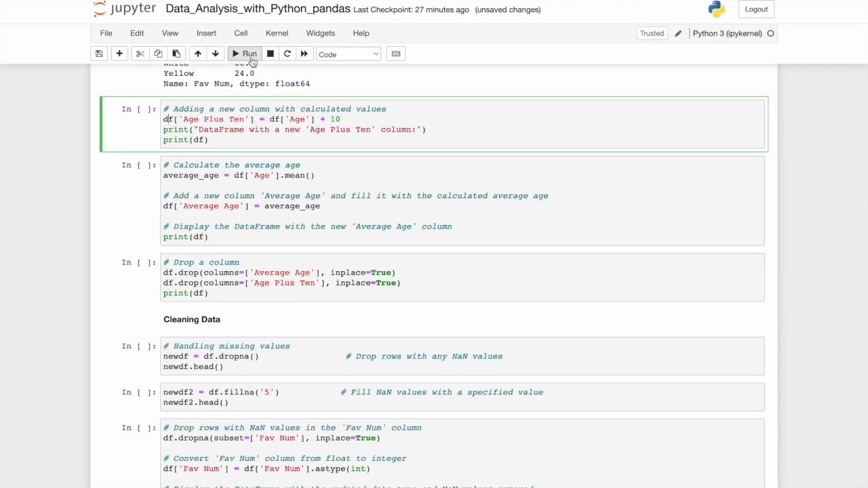
Step: Run the cell adding an Age Plus Ten column, printing 65 rows and 6 columns
left_click(245, 55)
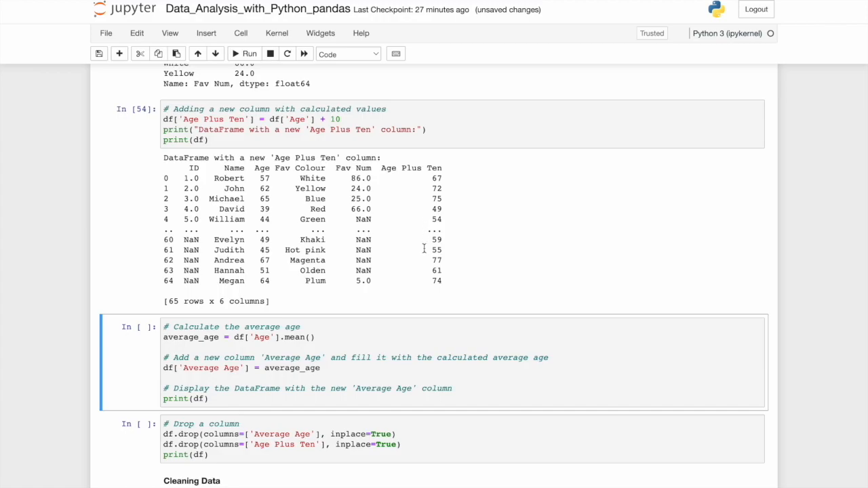
left_click(262, 177)
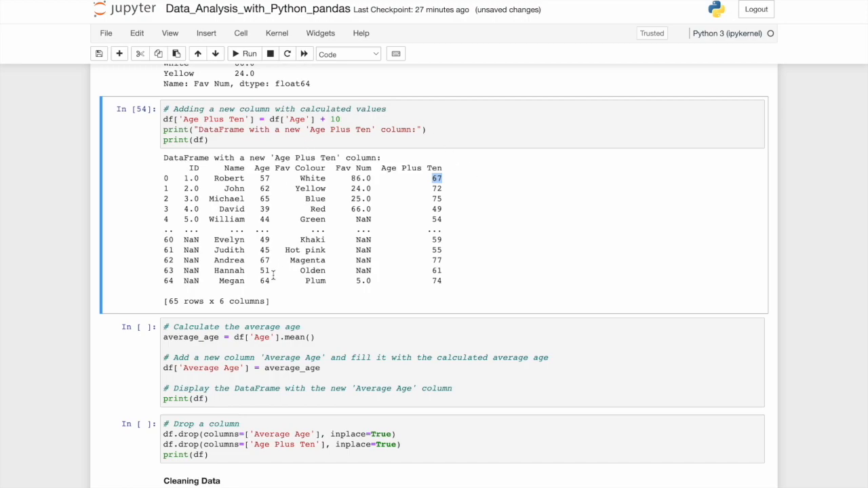
scroll("down", 3)
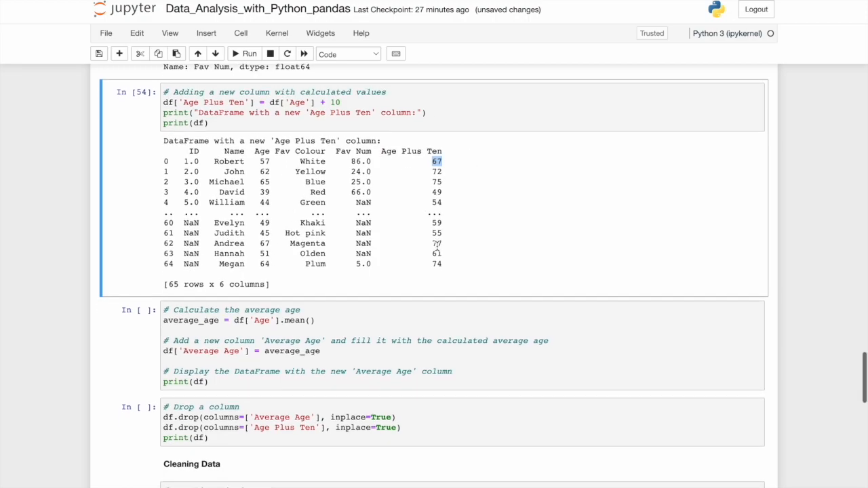
left_click(343, 307)
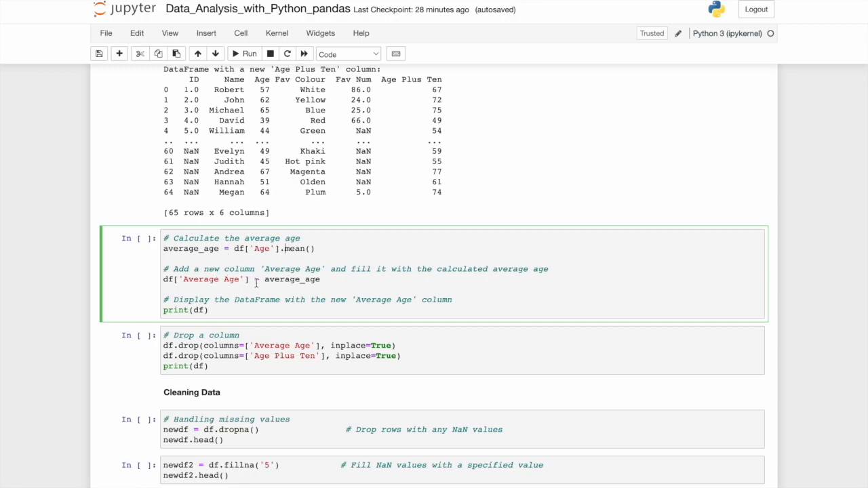
Step: Run the cell adding an Average Age column of 47.707692 across 65 rows and 7 columns
triple_click(237, 279)
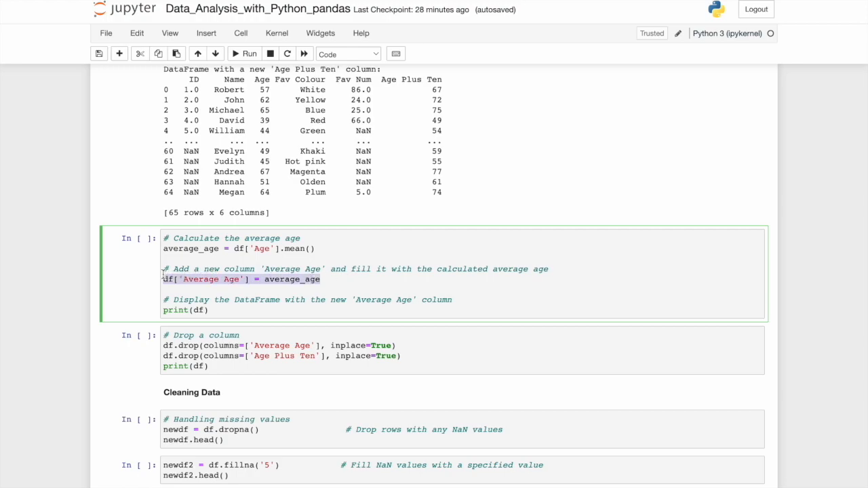
left_click(233, 280)
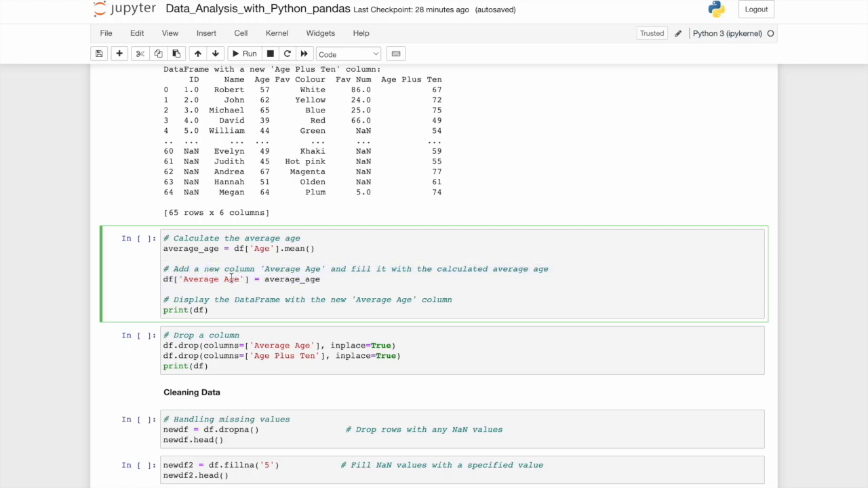
mouse_move(208, 261)
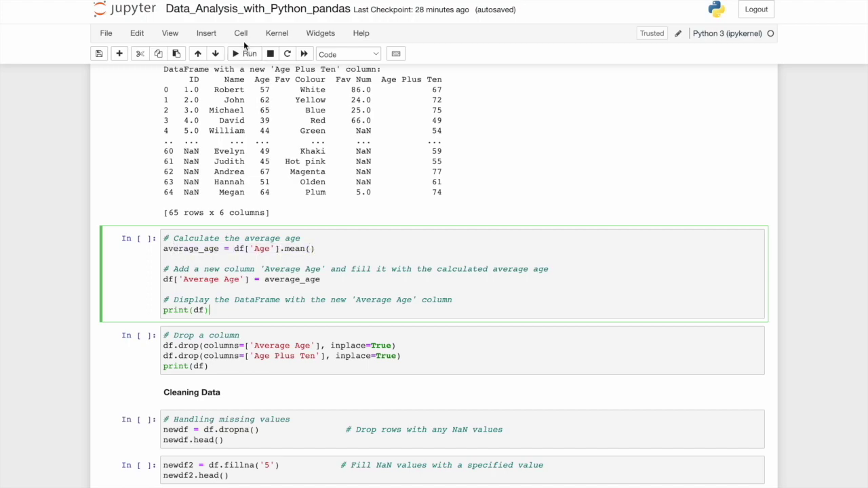
left_click(244, 54)
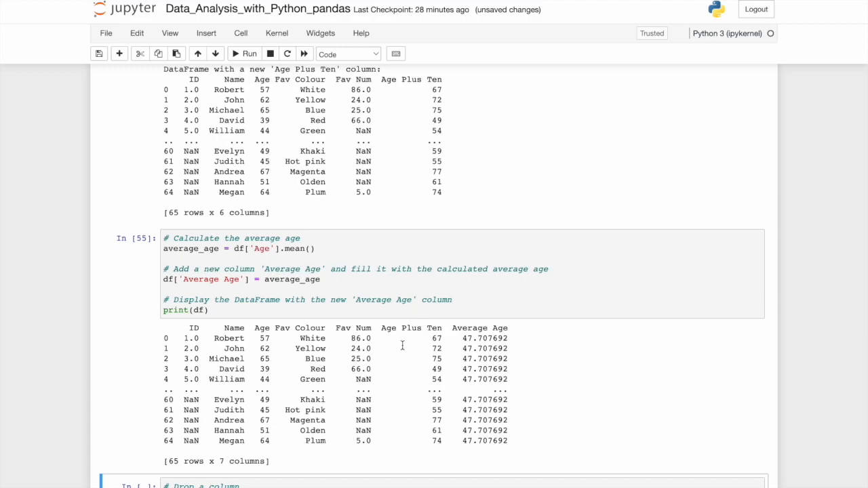
mouse_move(466, 346)
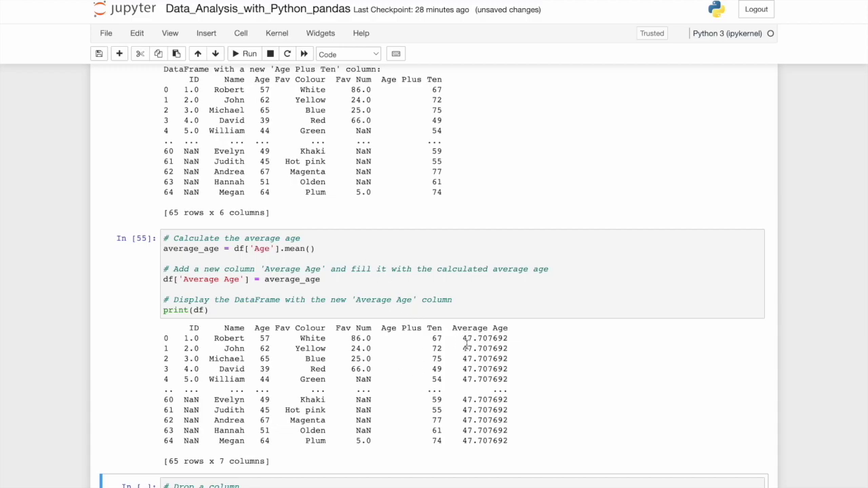
scroll("down", 3)
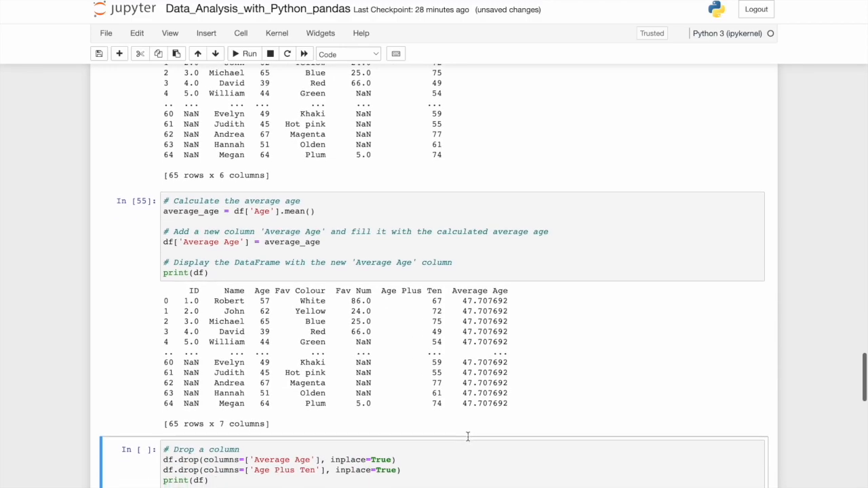
scroll("down", 3)
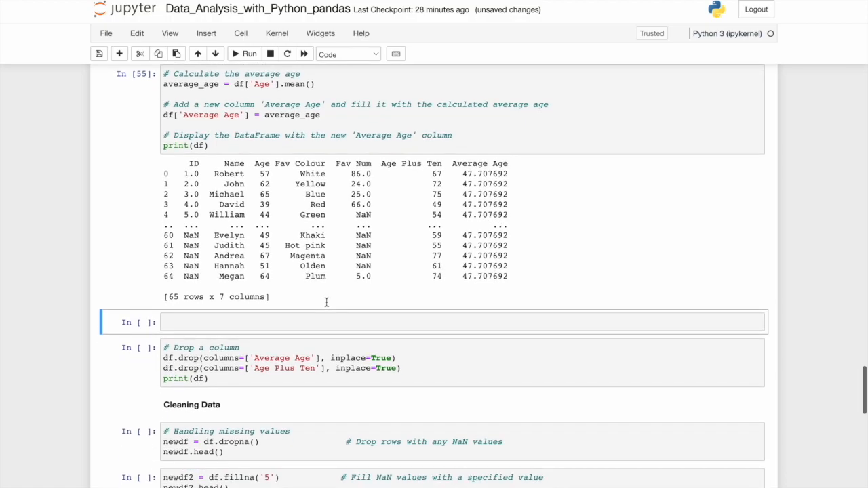
Step: Write and run df['Average Age'] = 0, displaying the 65 × 7 table with zeros
left_click(312, 323)
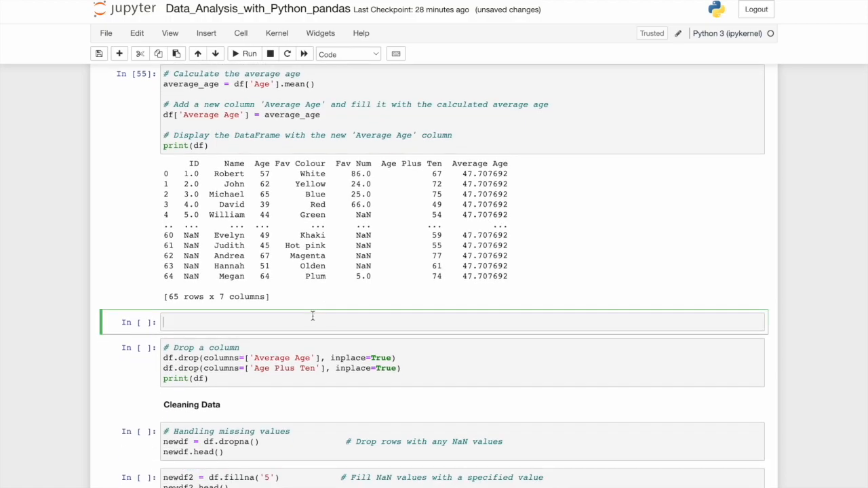
type("df['']")
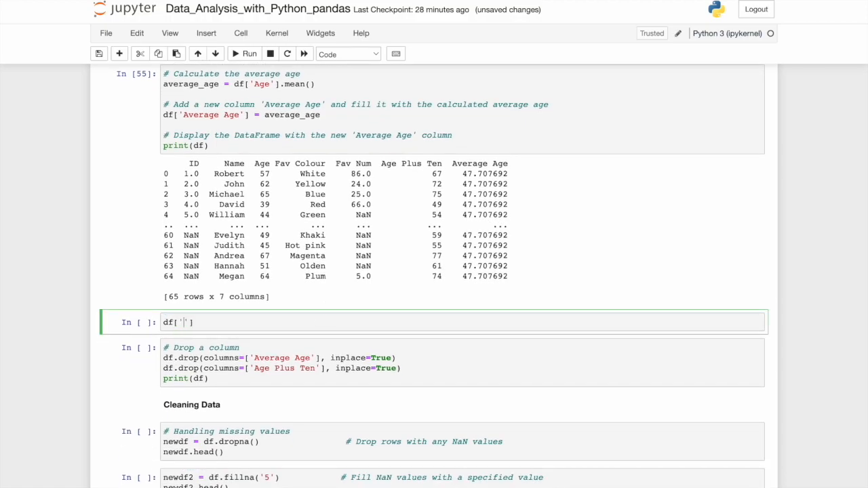
type("Average Age'] =")
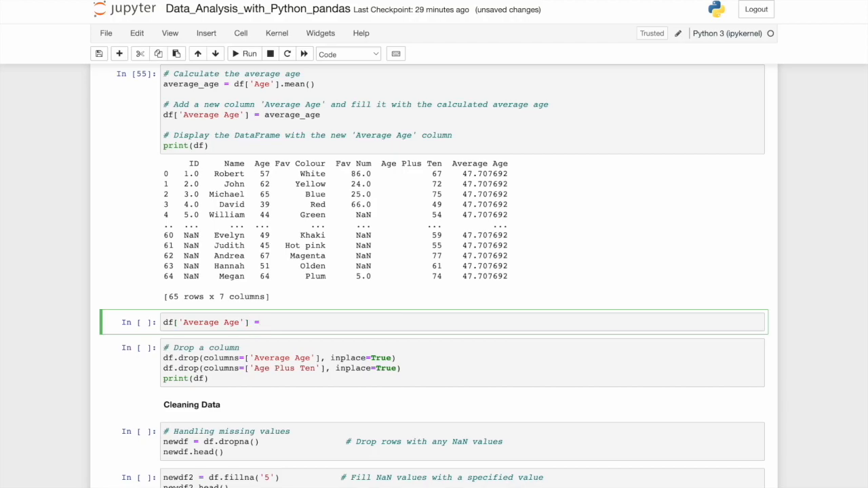
type("0")
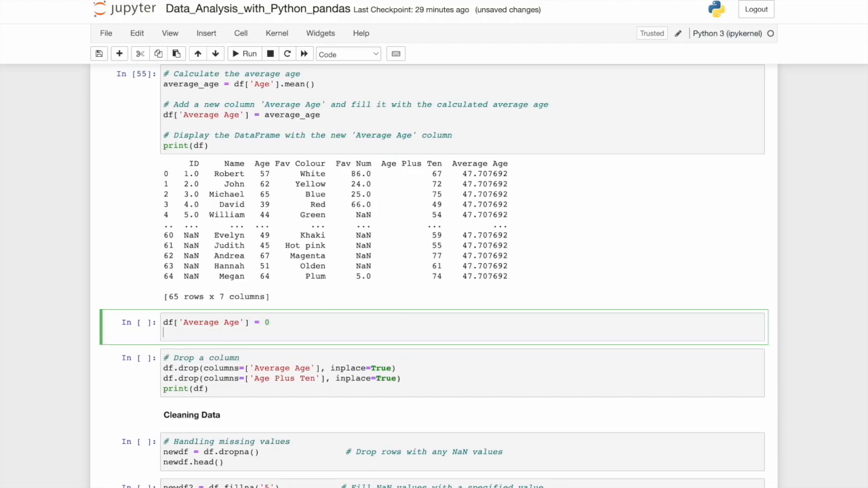
left_click(245, 54)
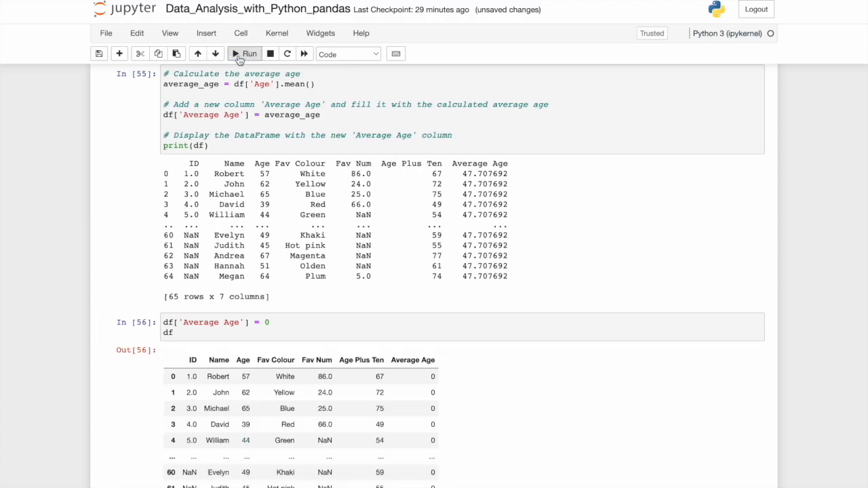
scroll("down", 3)
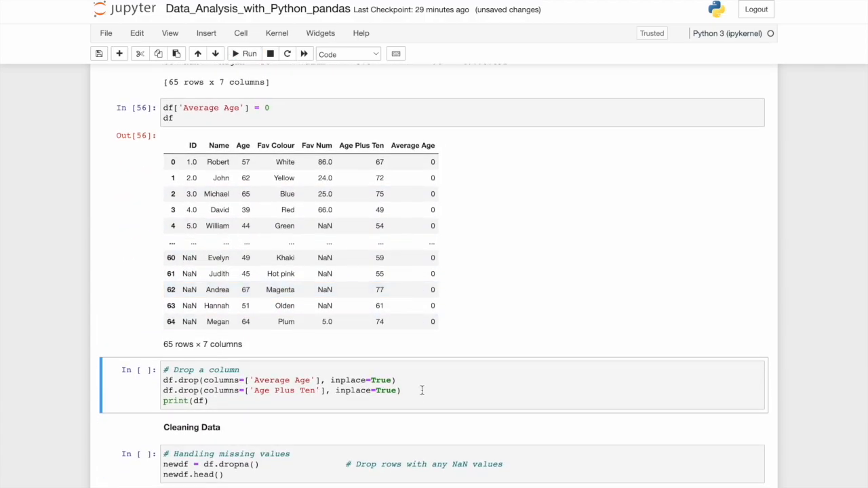
mouse_move(347, 390)
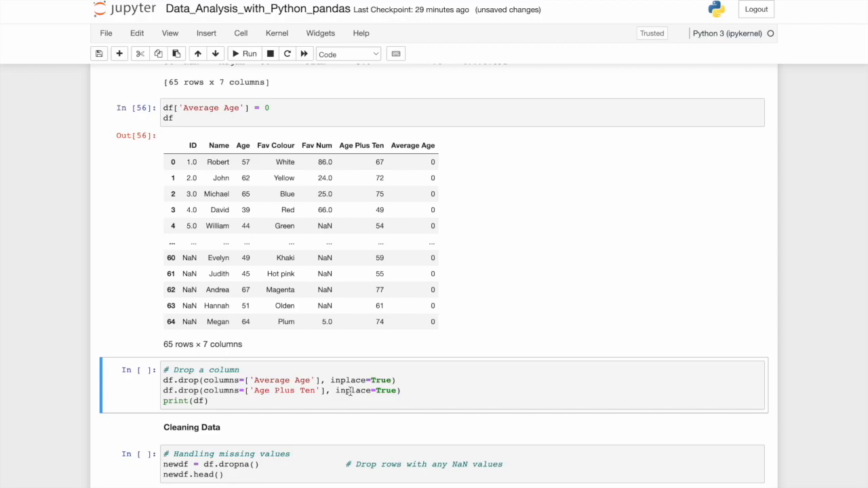
Step: Run the df.drop cell removing Average Age and Age Plus Ten, leaving 65 rows × 5 columns
scroll("down", 3)
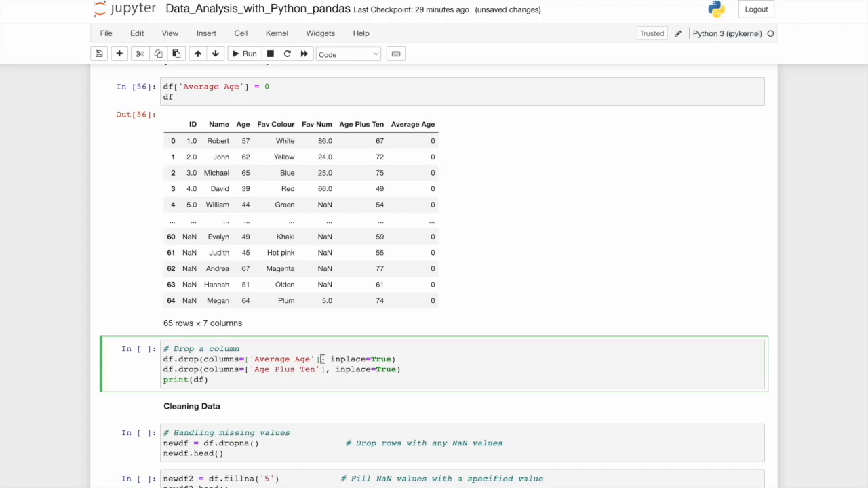
left_click(244, 54)
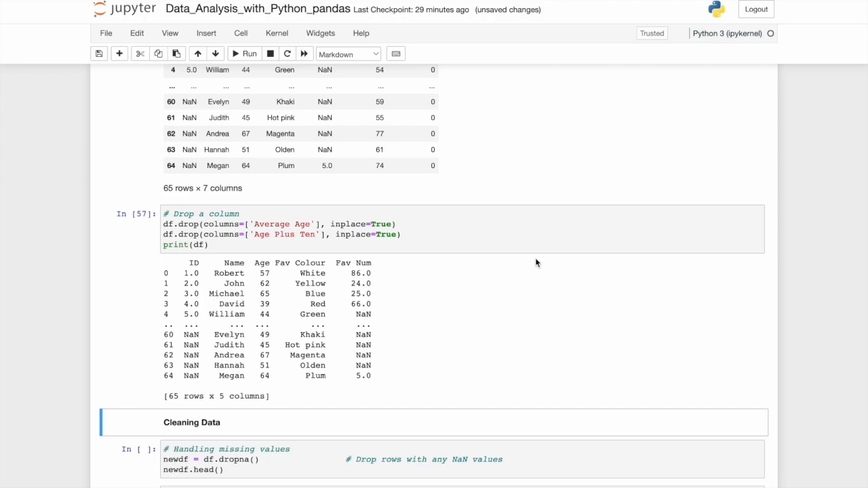
scroll("down", 3)
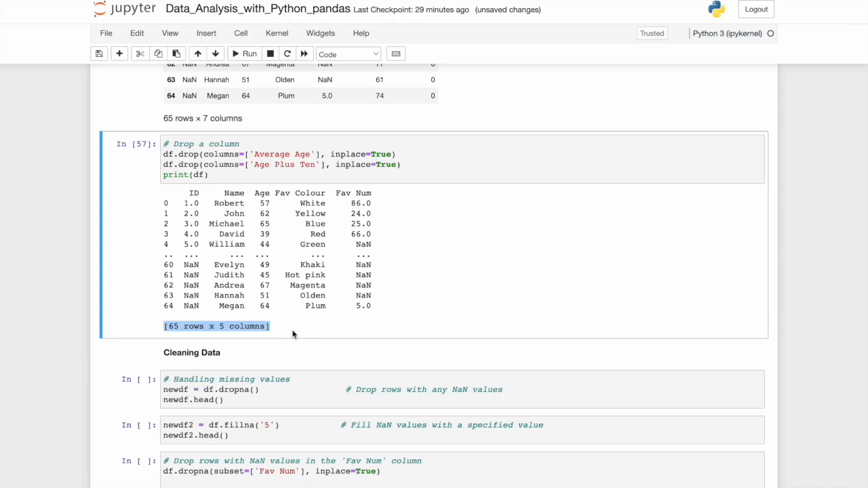
scroll("down", 3)
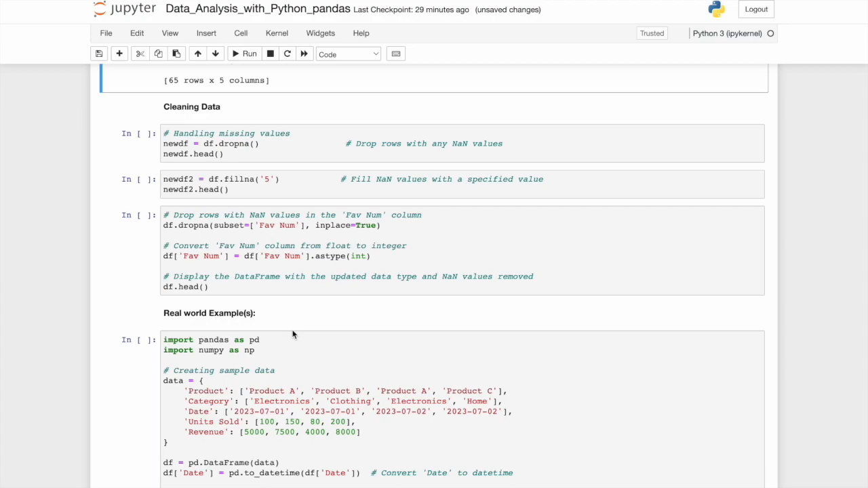
scroll("down", 3)
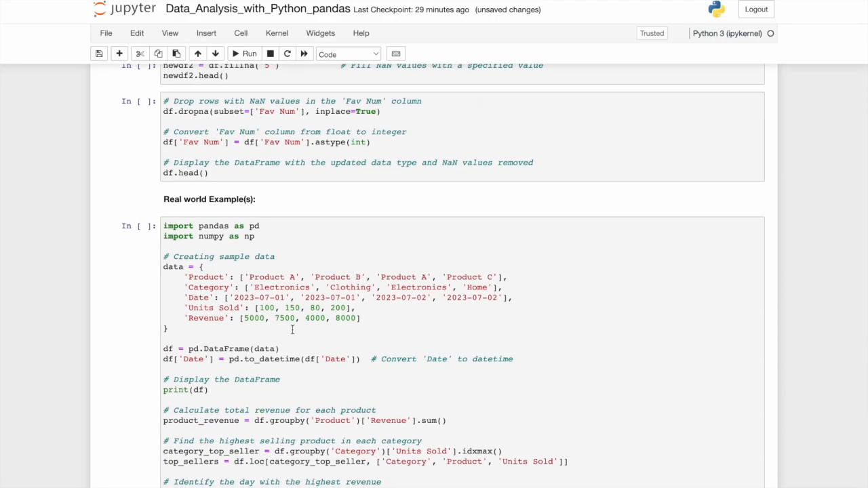
scroll("up", 3)
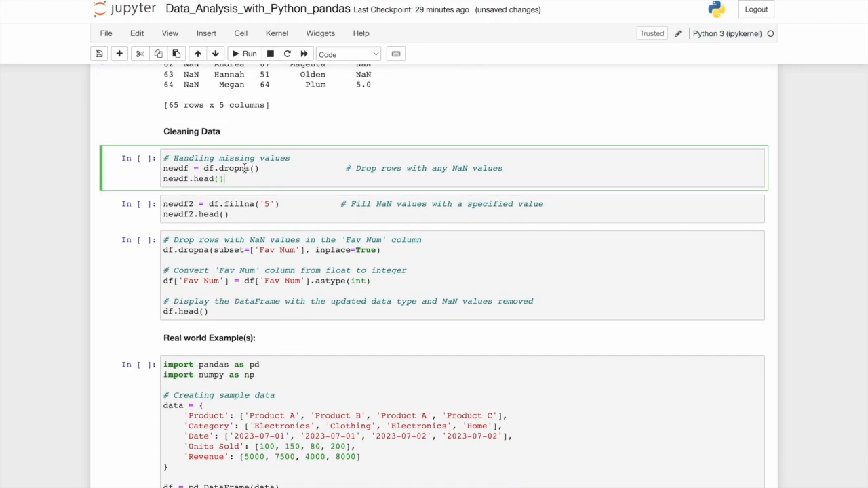
double_click(233, 169)
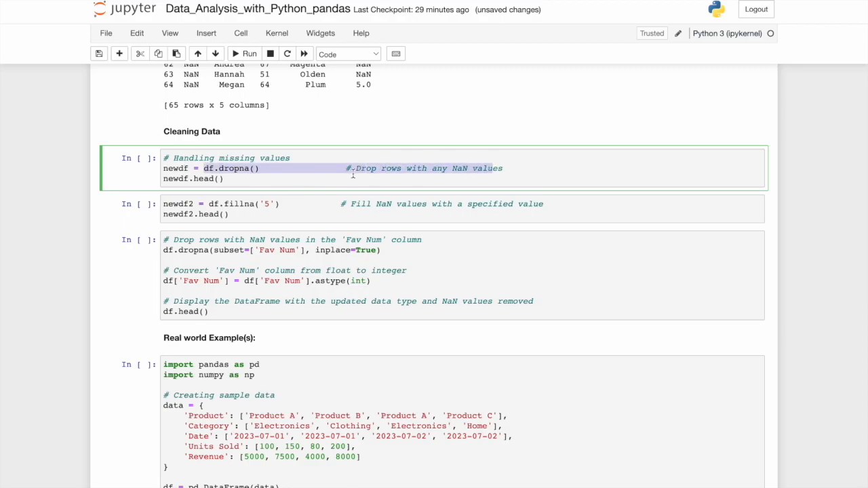
left_click(245, 54)
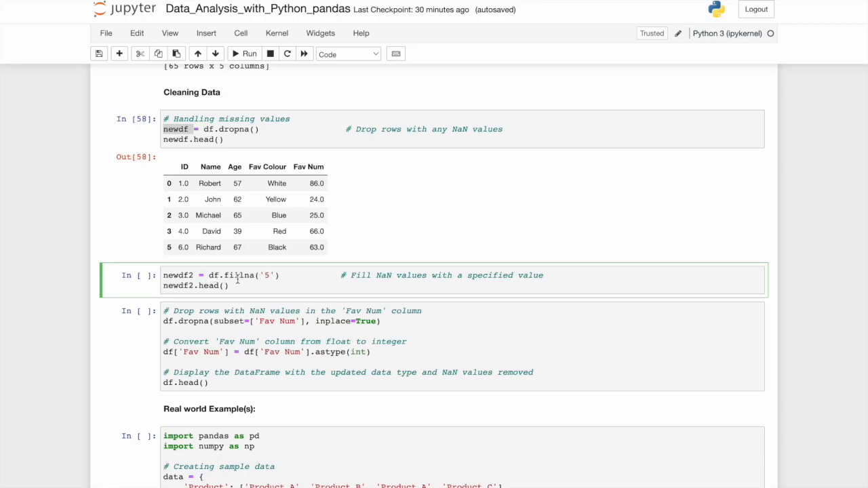
double_click(238, 275)
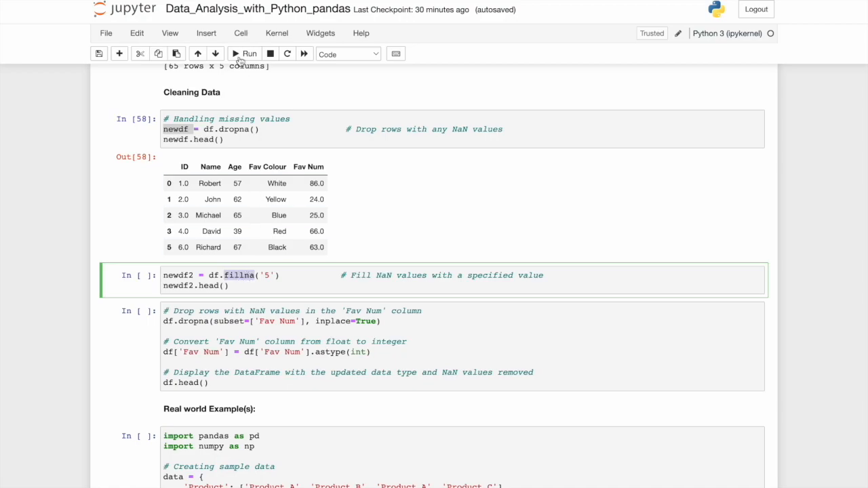
left_click(239, 54)
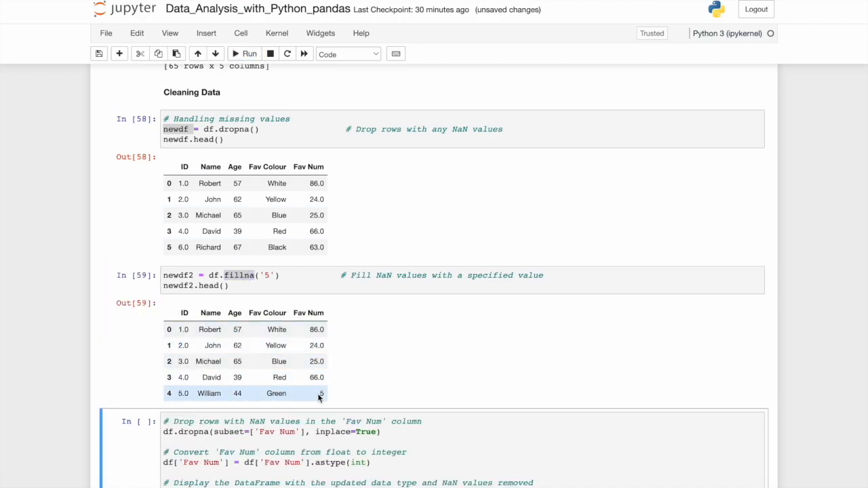
mouse_move(388, 109)
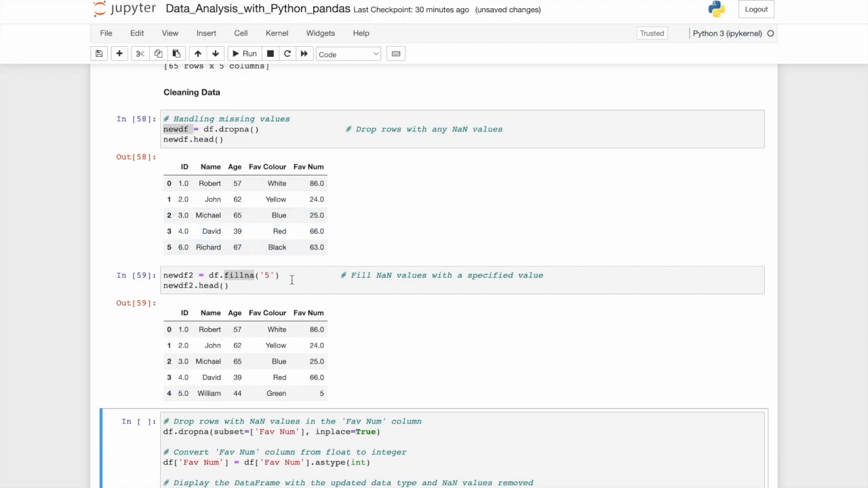
scroll("down", 3)
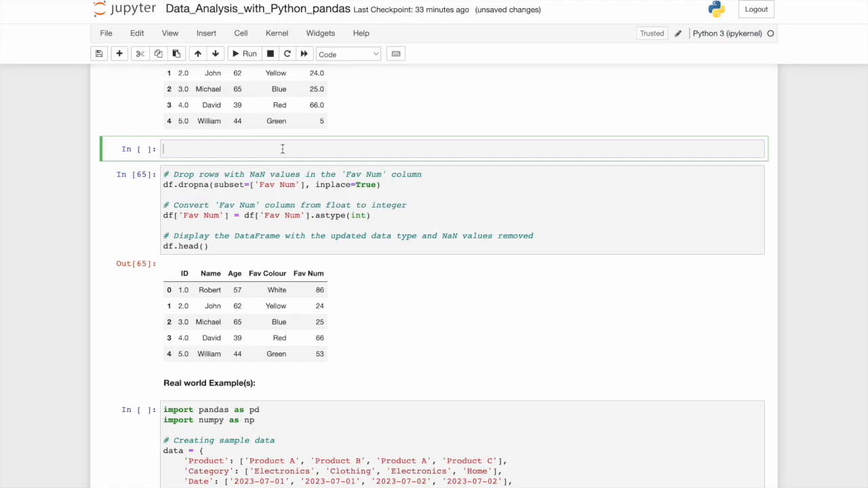
Step: Write mean = df['Fav Num'].mean() in the new cell
type("mean =")
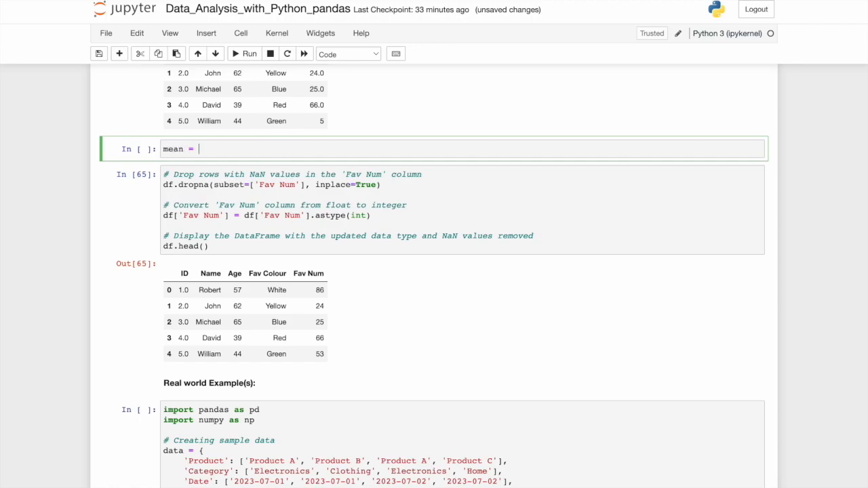
type("df[]")
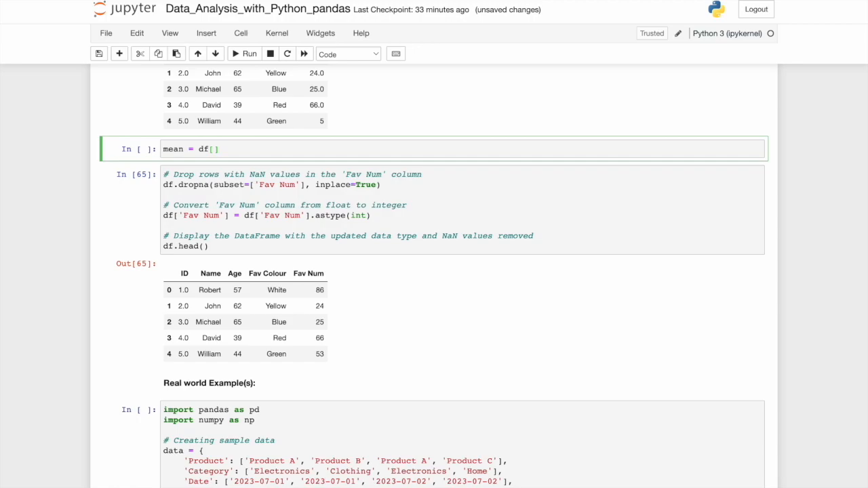
type("''")
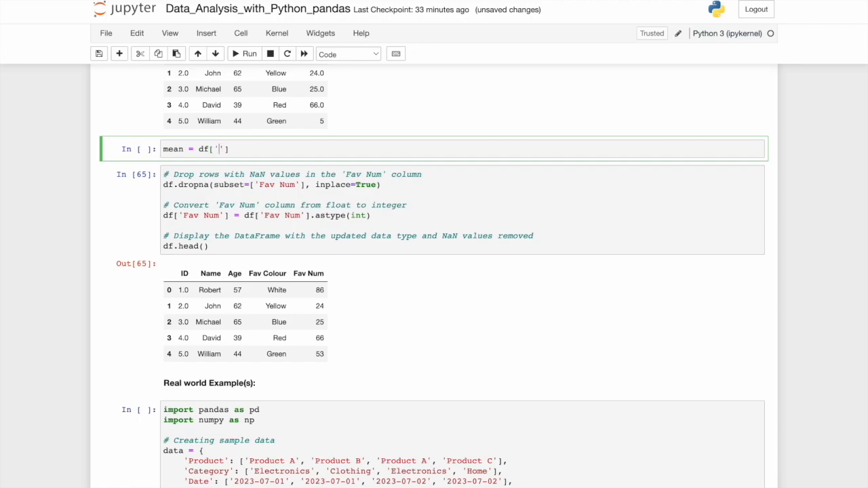
type("Fav Num")
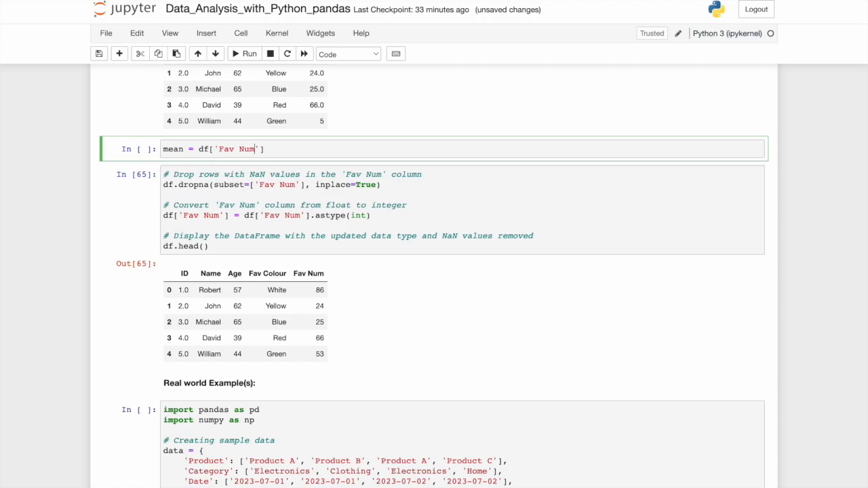
type(".")
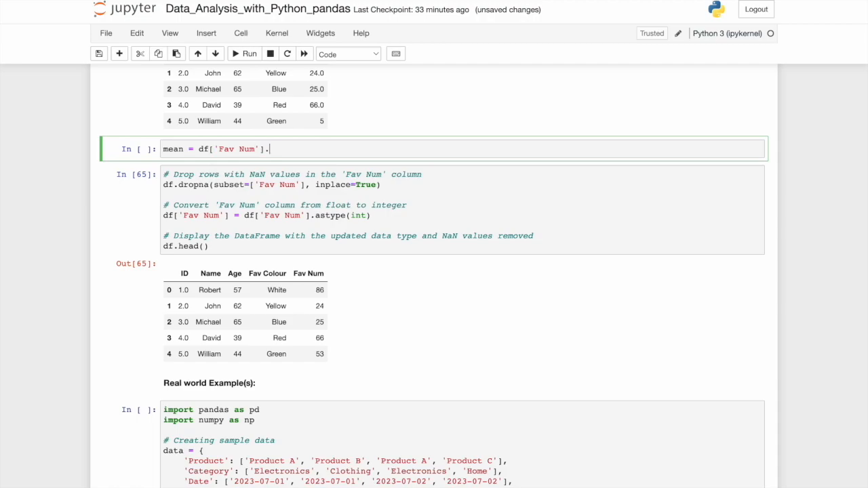
type("mean()")
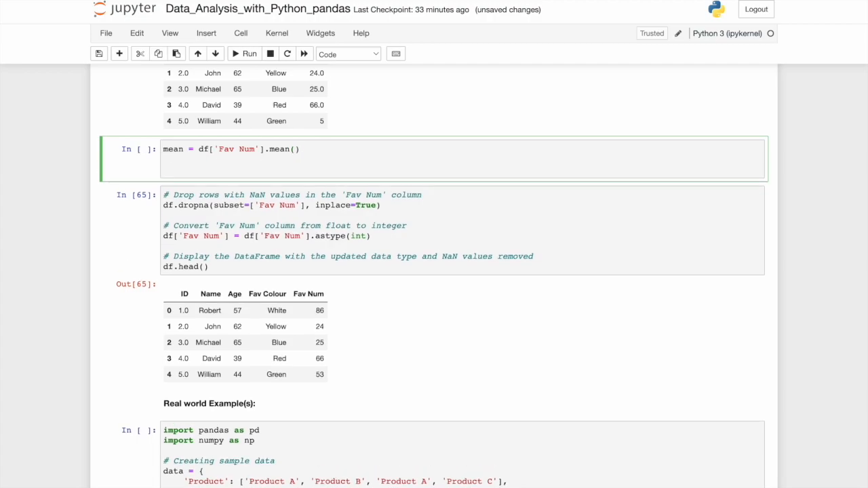
Step: Add df['Fav Num'].fillna(mean, inplace=True) and df to fill the missing values with the mean
type("df")
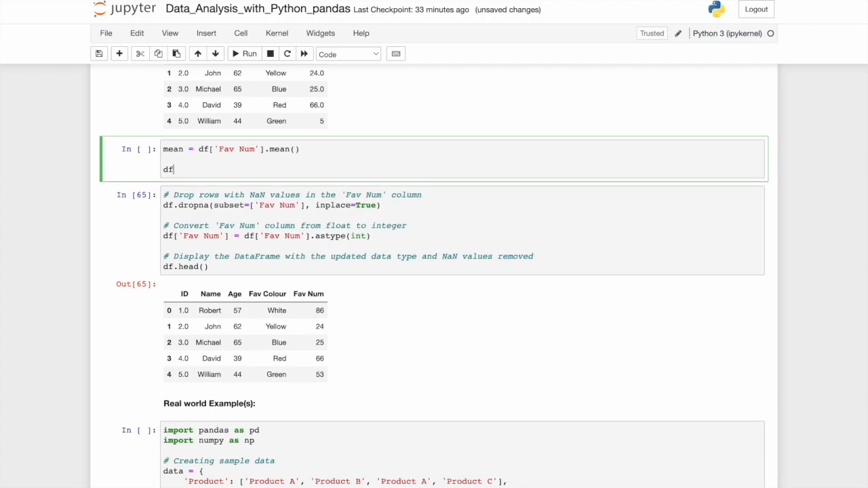
type("[]")
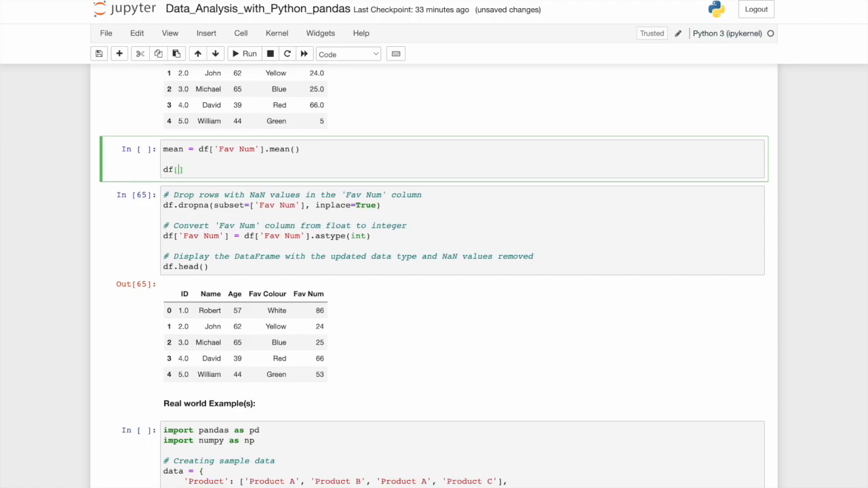
type("'Fav N'")
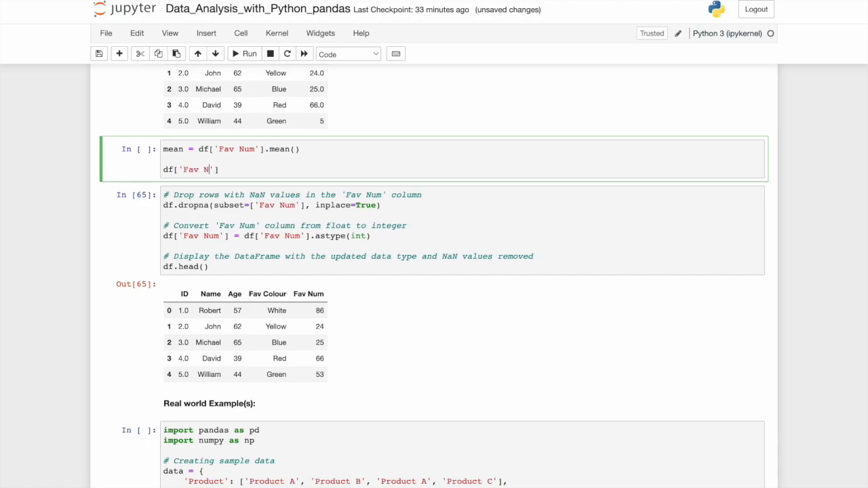
type("um")
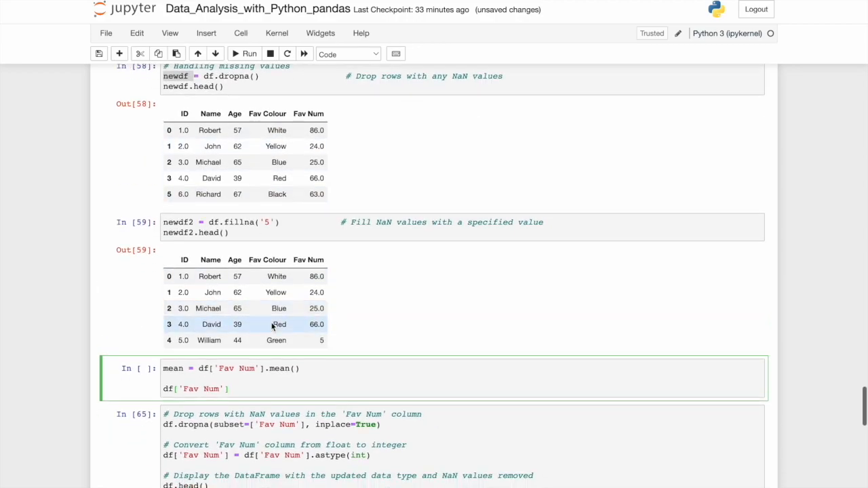
type(".fillna")
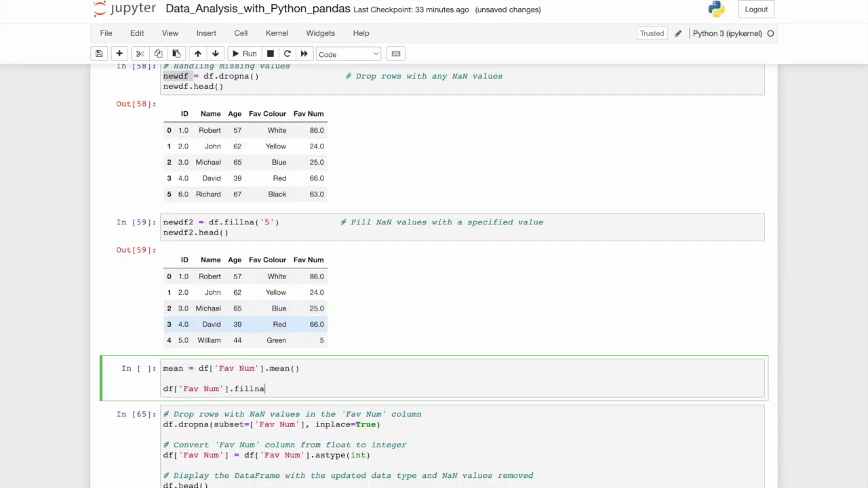
type("()")
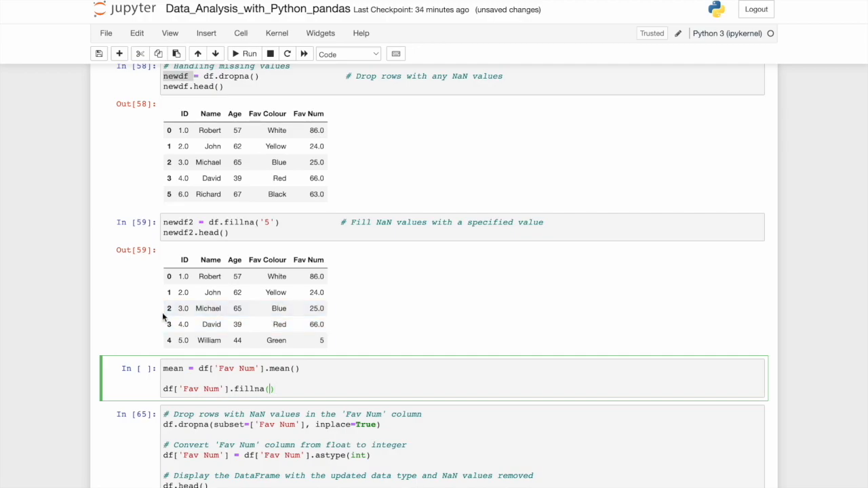
type("mean,")
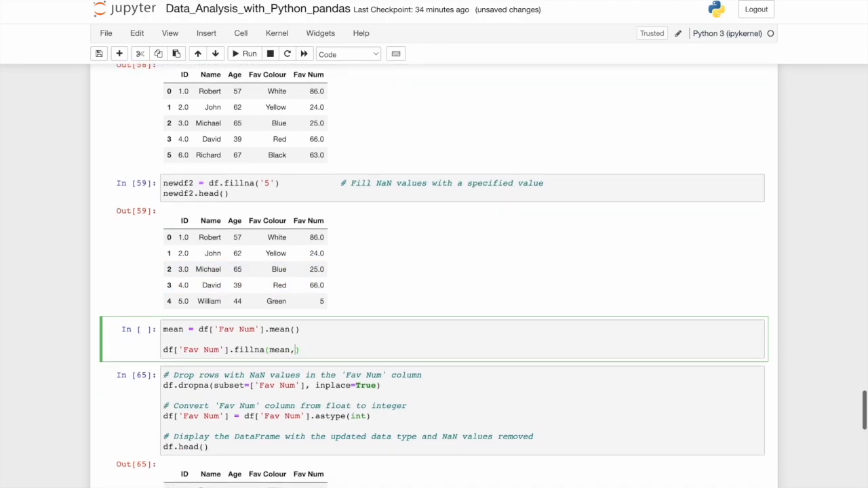
type("inplace=True")
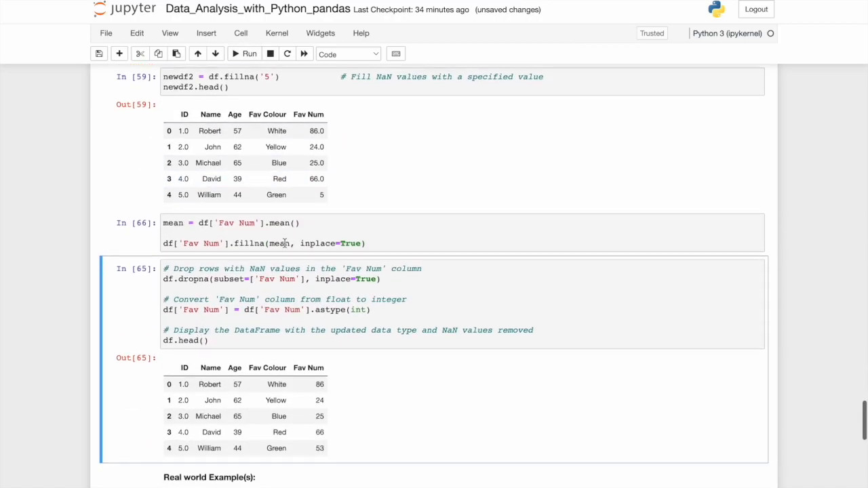
type("df")
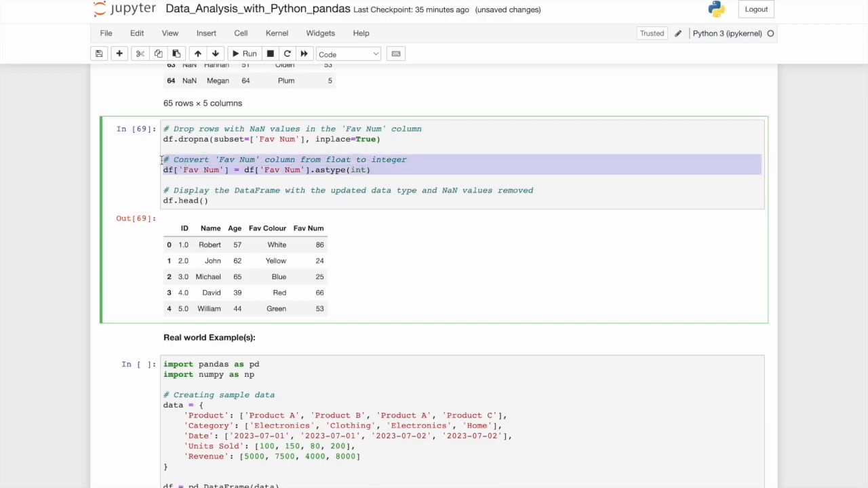
mouse_move(160, 182)
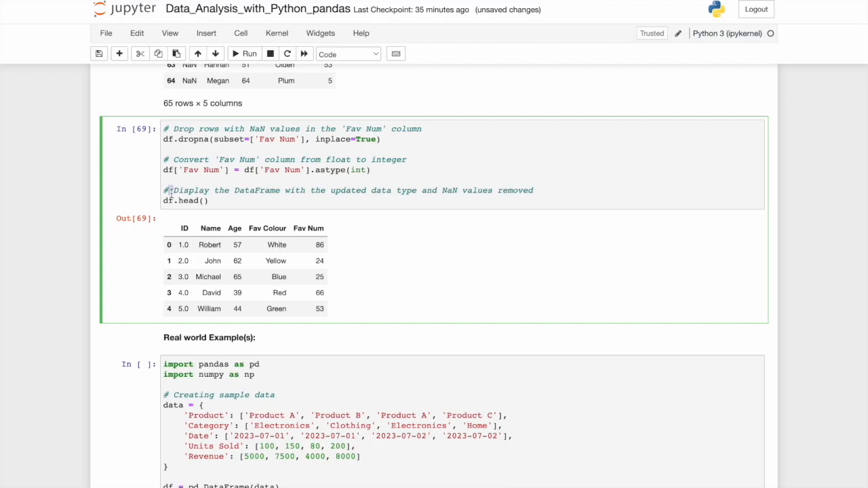
Step: Split the sales example after print(df) so building and printing the sample DataFrame is its own cell
scroll("down", 3)
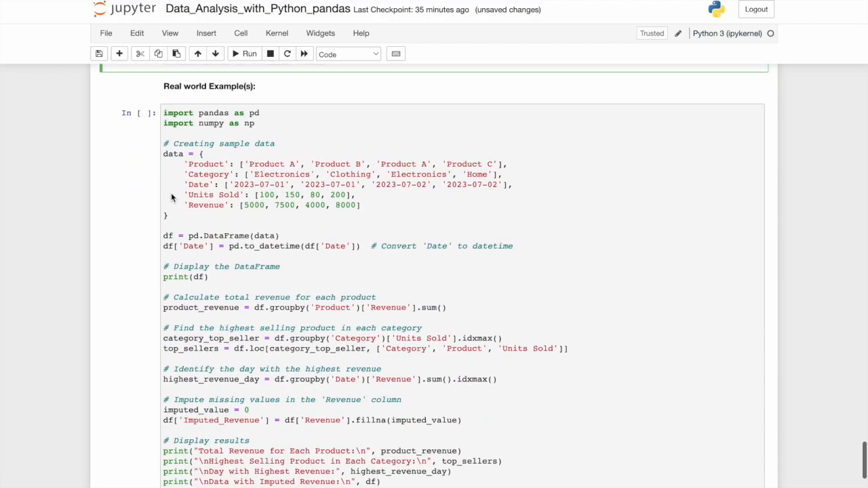
scroll("down", 3)
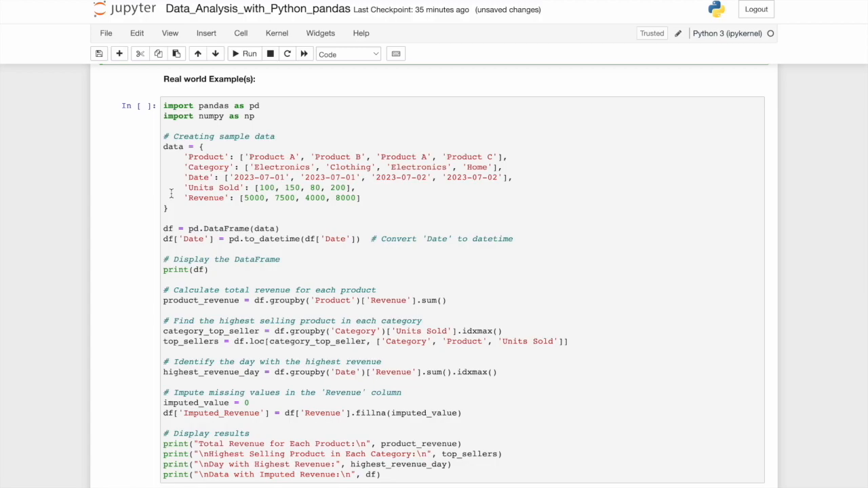
mouse_move(162, 179)
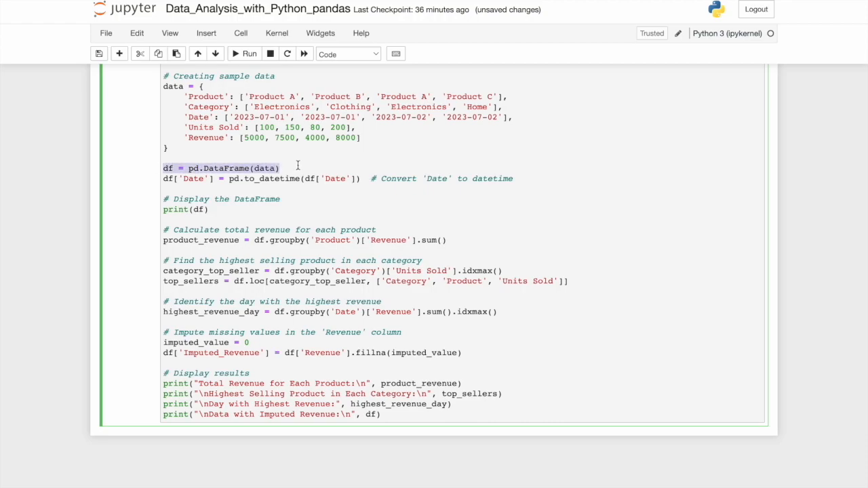
mouse_move(538, 180)
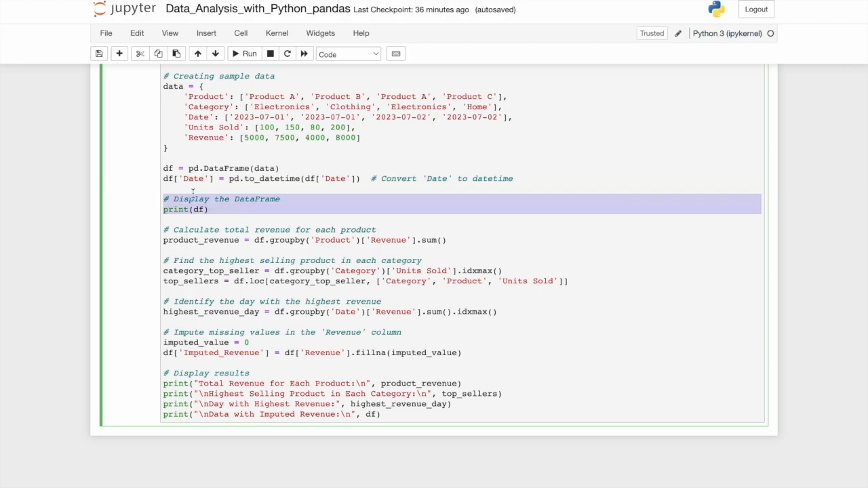
scroll("down", 3)
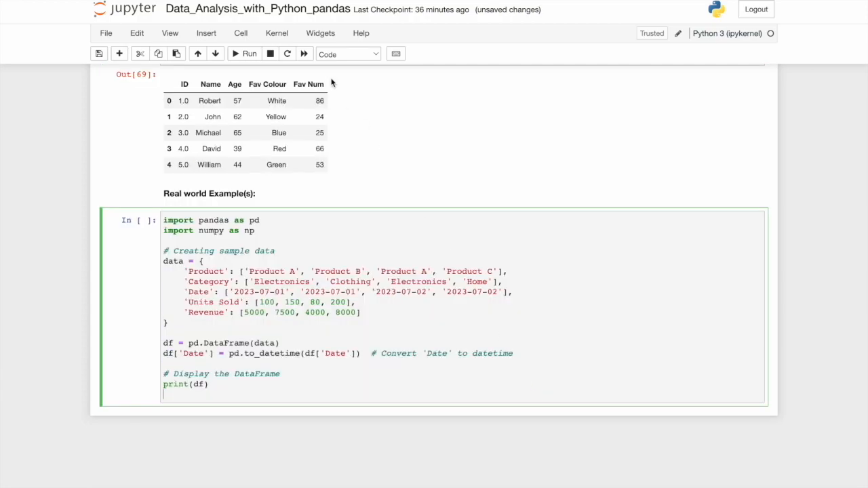
Step: Run both sales cells, printing the sample DataFrame, revenue per product, top sellers, best day and imputed revenue
left_click(244, 54)
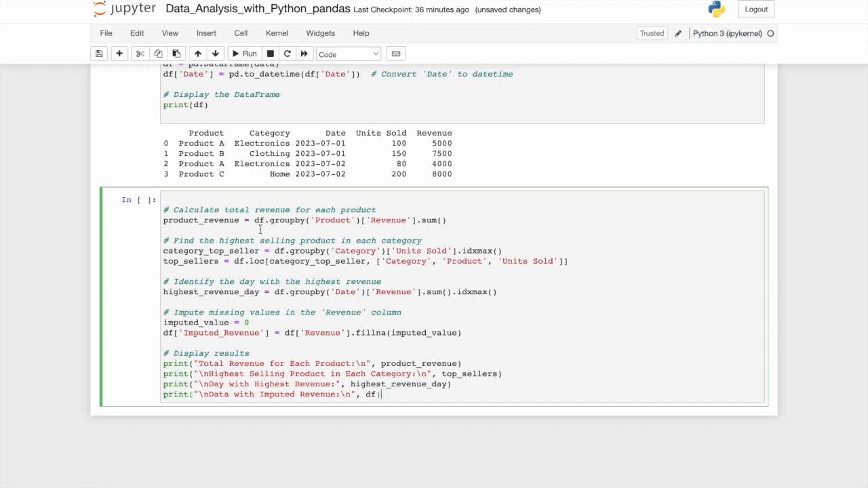
mouse_move(328, 236)
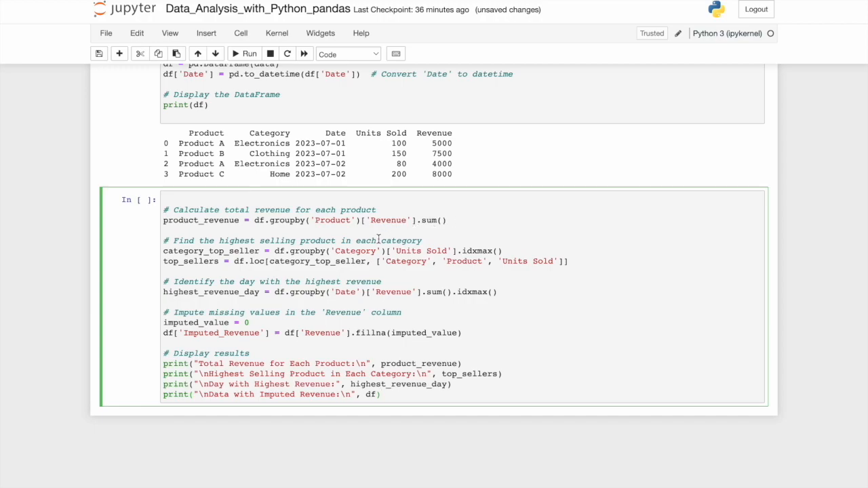
mouse_move(296, 251)
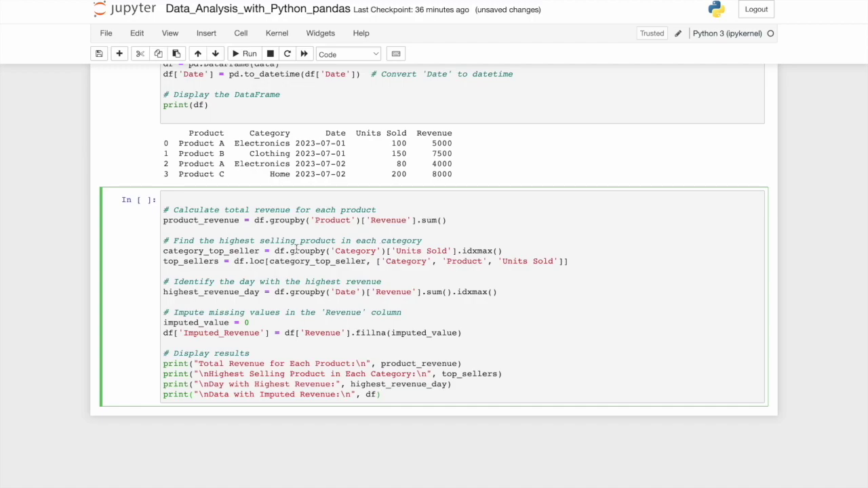
mouse_move(368, 251)
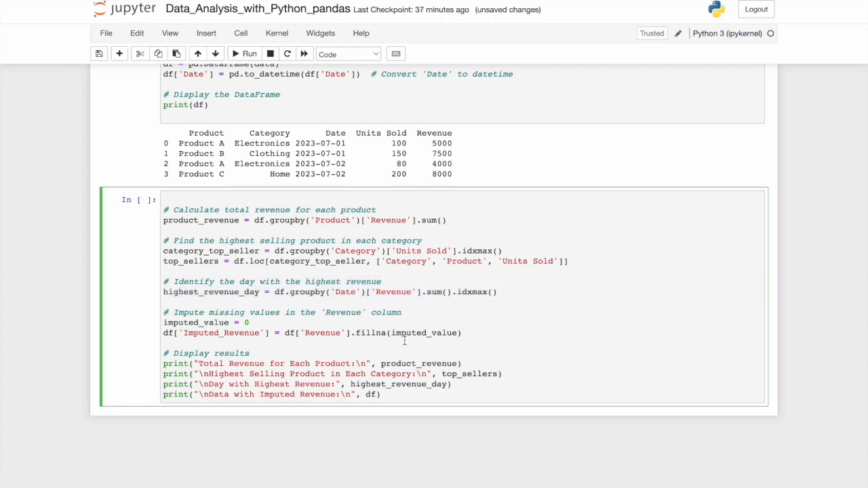
double_click(423, 333)
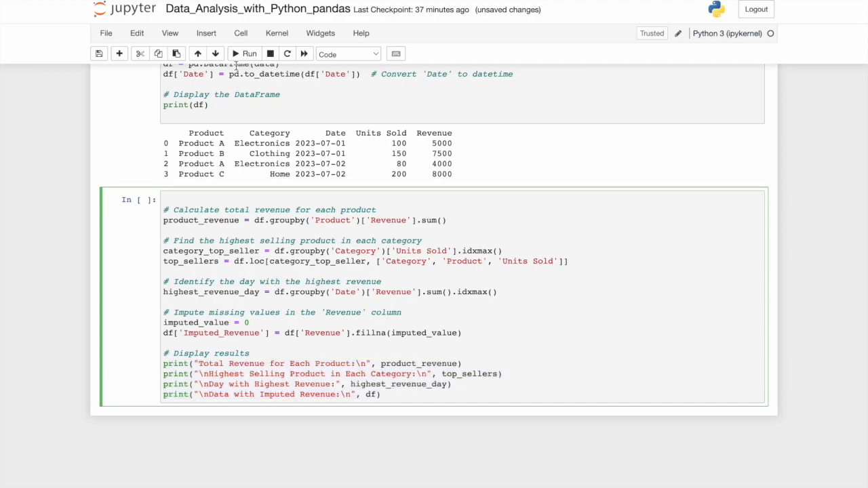
left_click(247, 55)
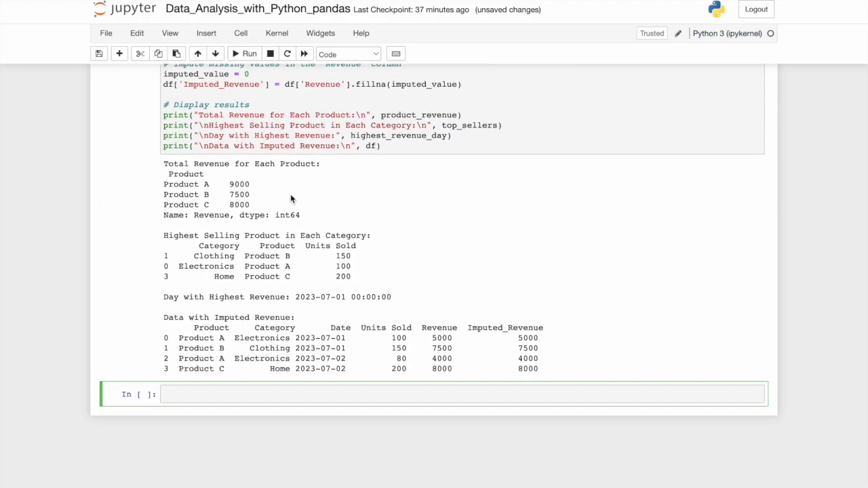